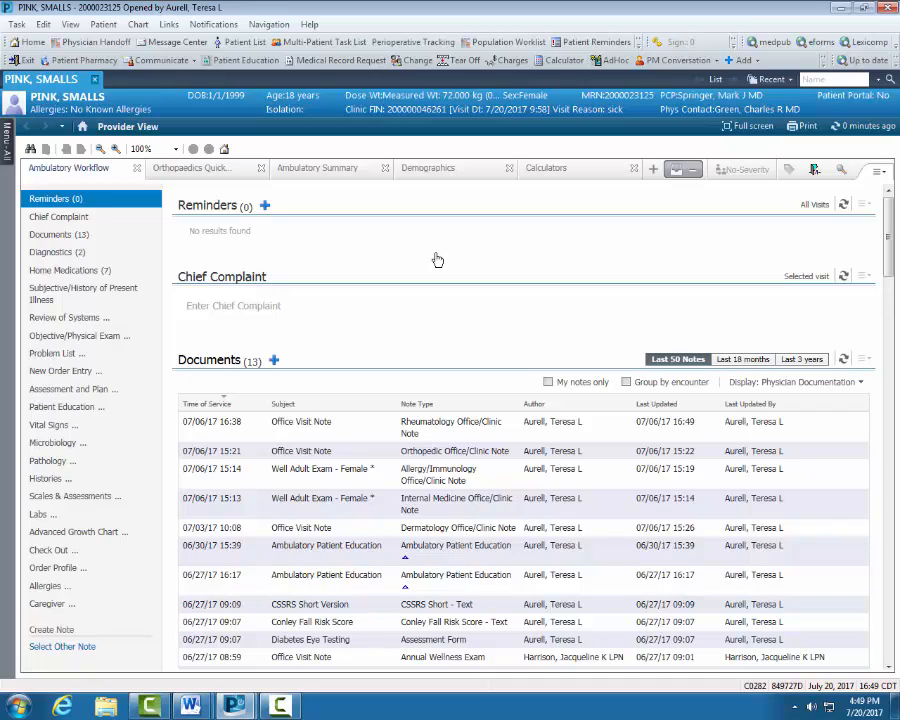
{"action": "mouse_move", "coordinate": [440, 260]}
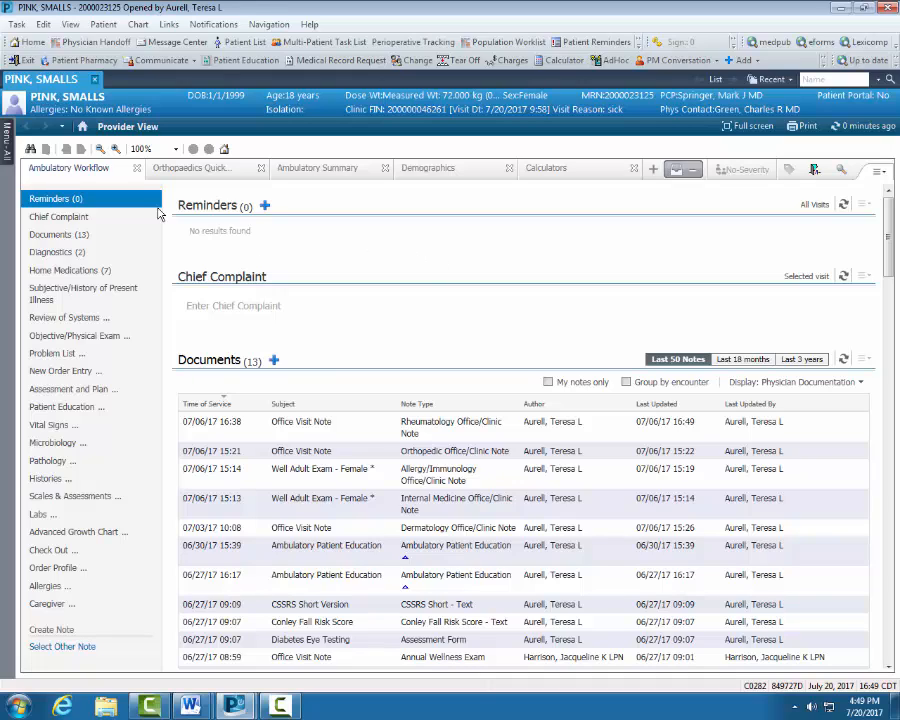
{"action": "mouse_move", "coordinate": [98, 184]}
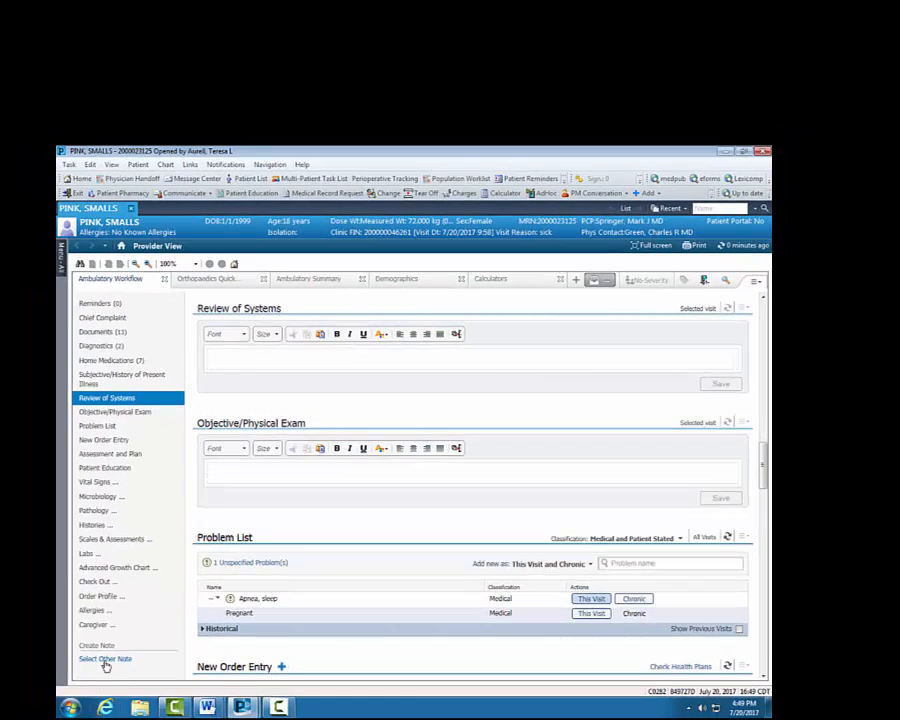
Start a new Office Visit Note for the patient from the note type list
{"action": "left_click", "coordinate": [104, 656]}
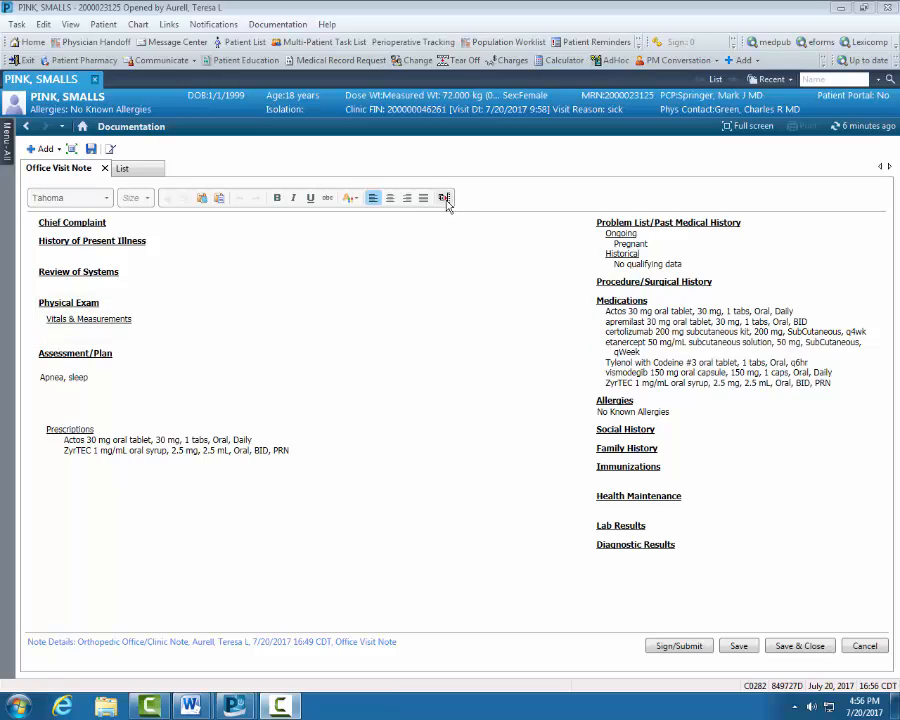
In Manage Auto Text, review Public Phrases, return to My Phrases and start a new personal phrase
{"action": "left_click", "coordinate": [440, 198]}
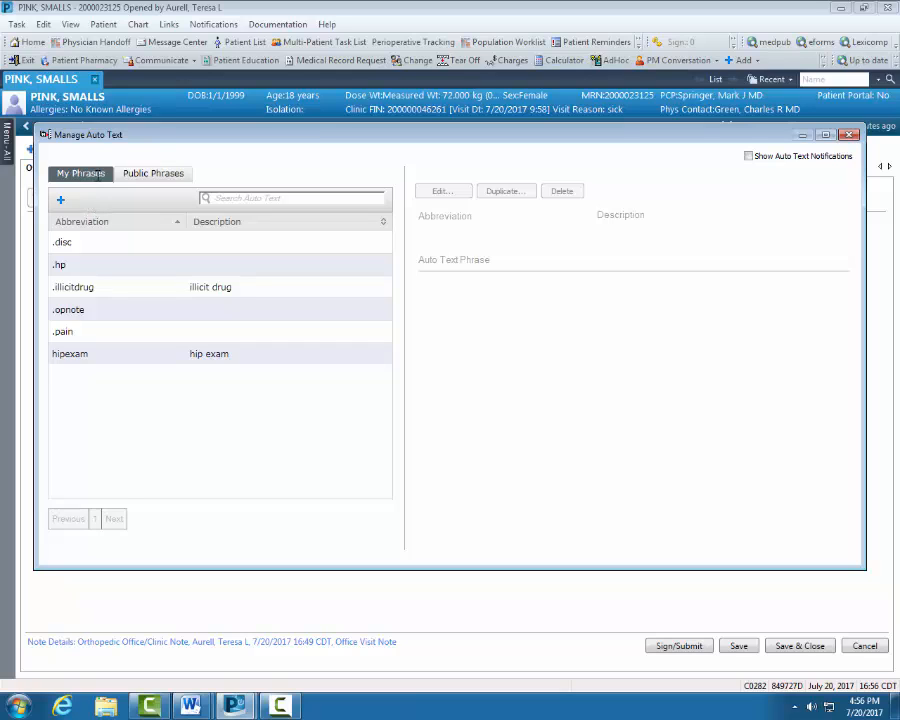
{"action": "left_click", "coordinate": [152, 172]}
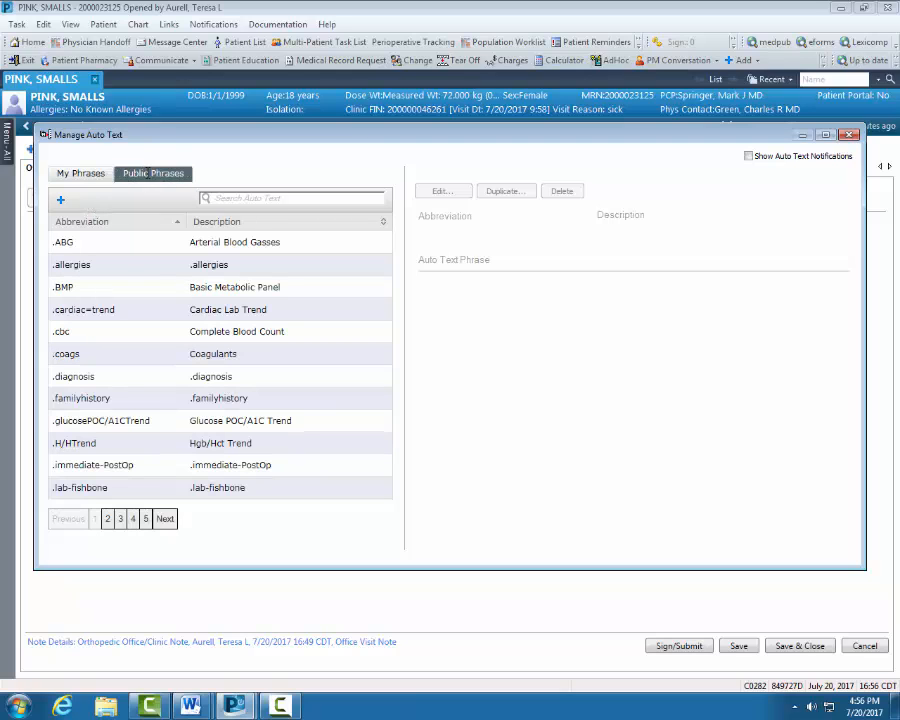
{"action": "left_click", "coordinate": [80, 172]}
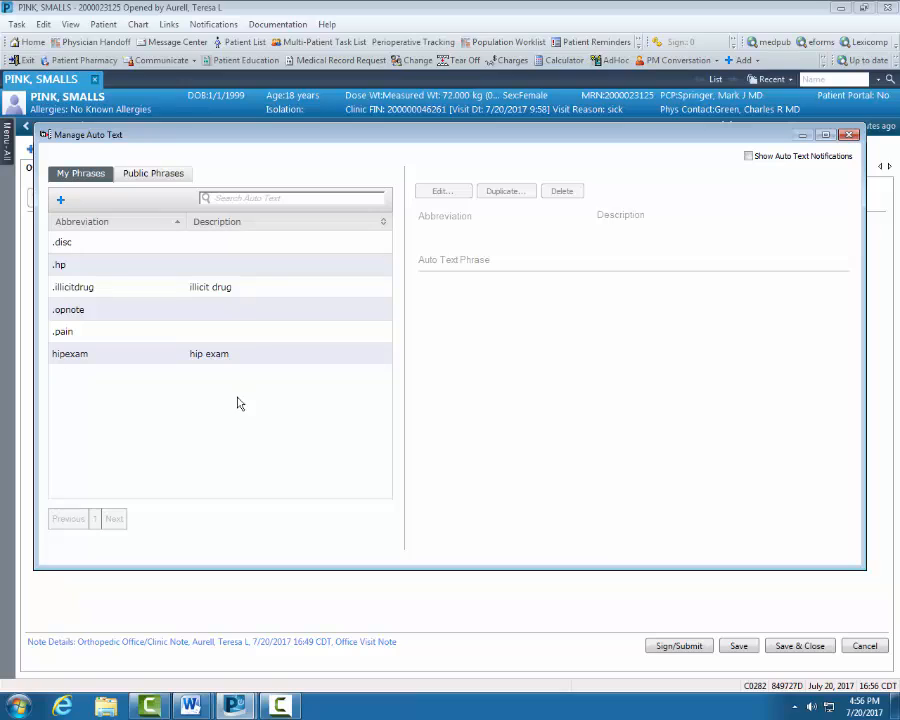
{"action": "mouse_move", "coordinate": [232, 360]}
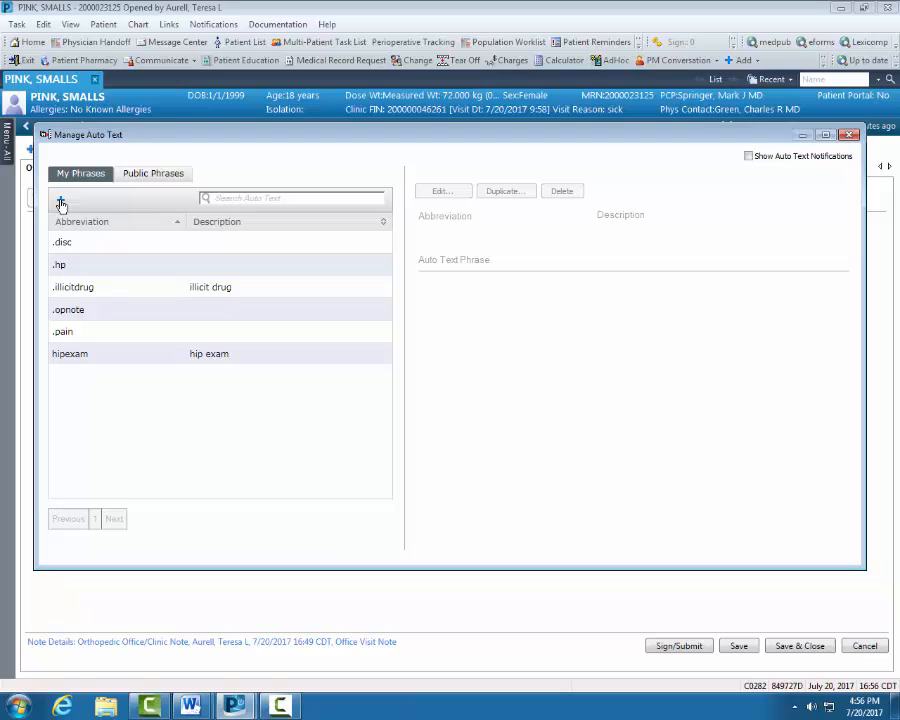
{"action": "left_click", "coordinate": [60, 200]}
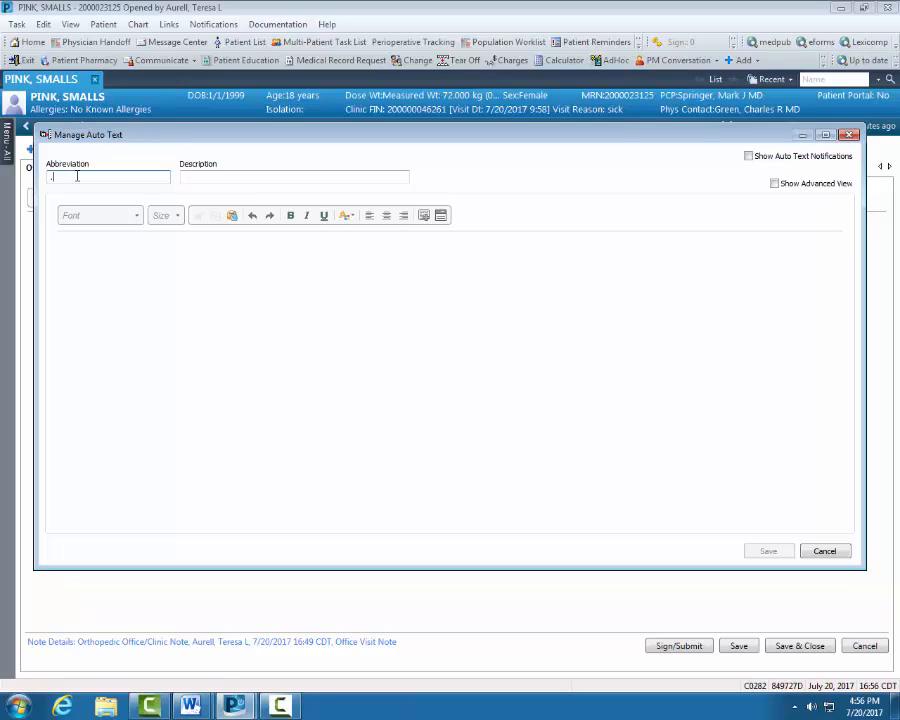
Name the phrase subjectiveKnee with auto text notifications on and the advanced HTML/RTF editors shown
{"action": "type", "text": "subjectiveKnee"}
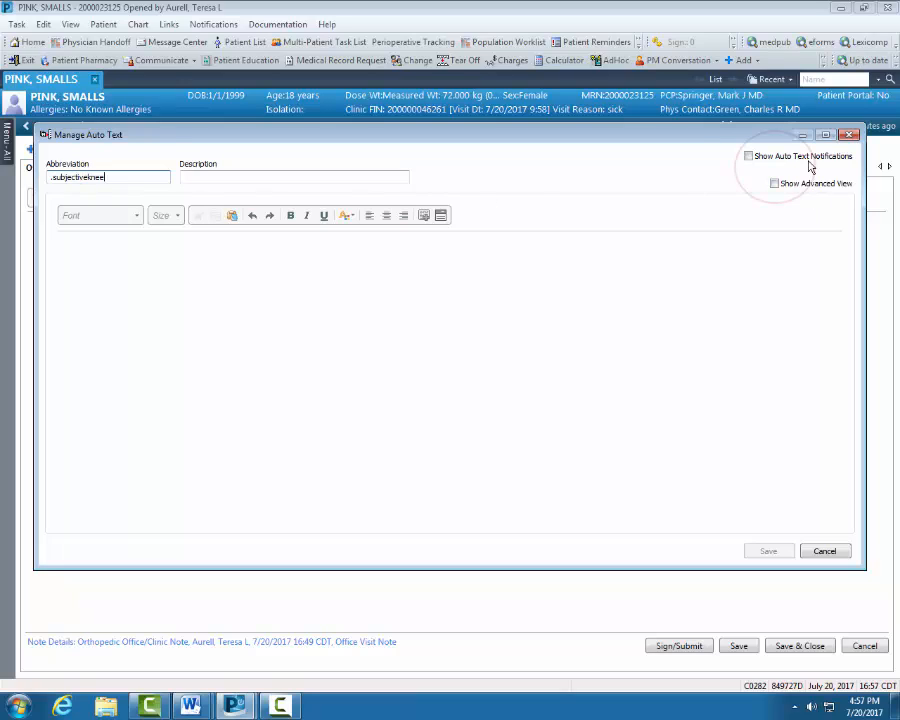
{"action": "left_click", "coordinate": [748, 156]}
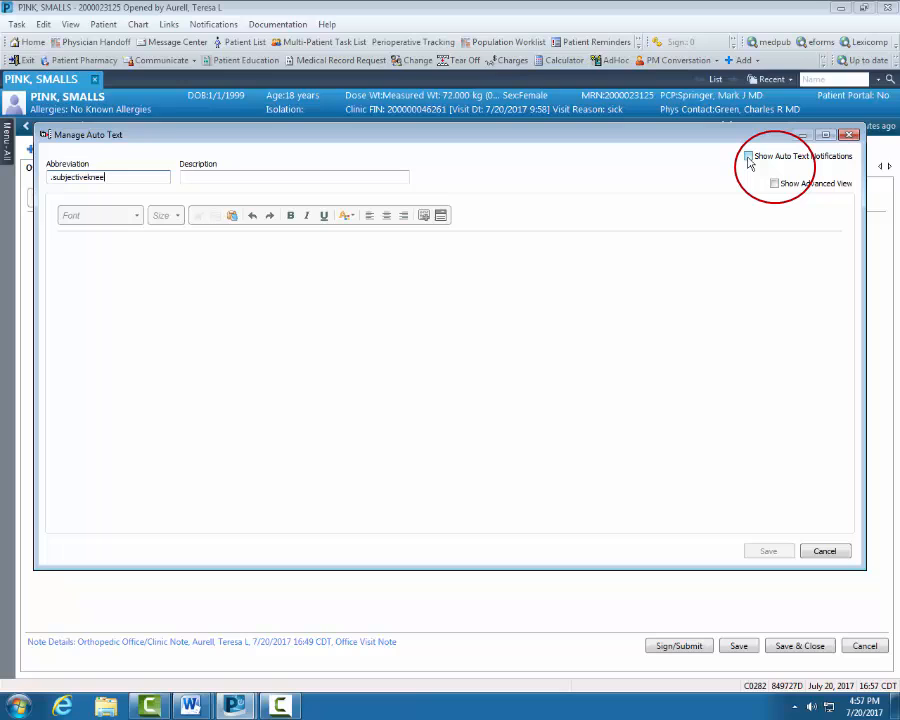
{"action": "left_click", "coordinate": [774, 156]}
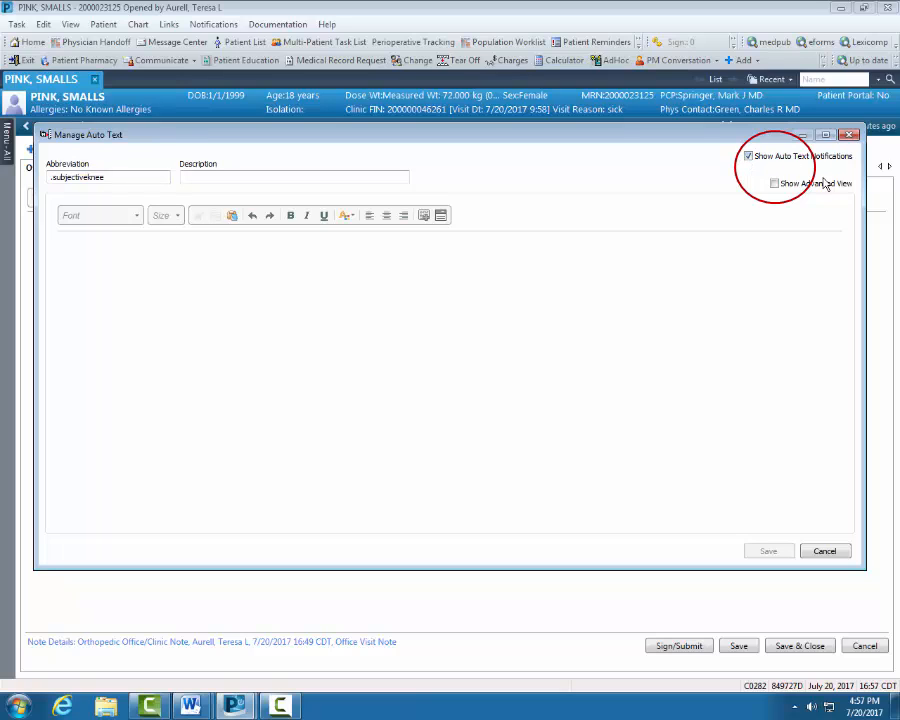
{"action": "left_click", "coordinate": [774, 184]}
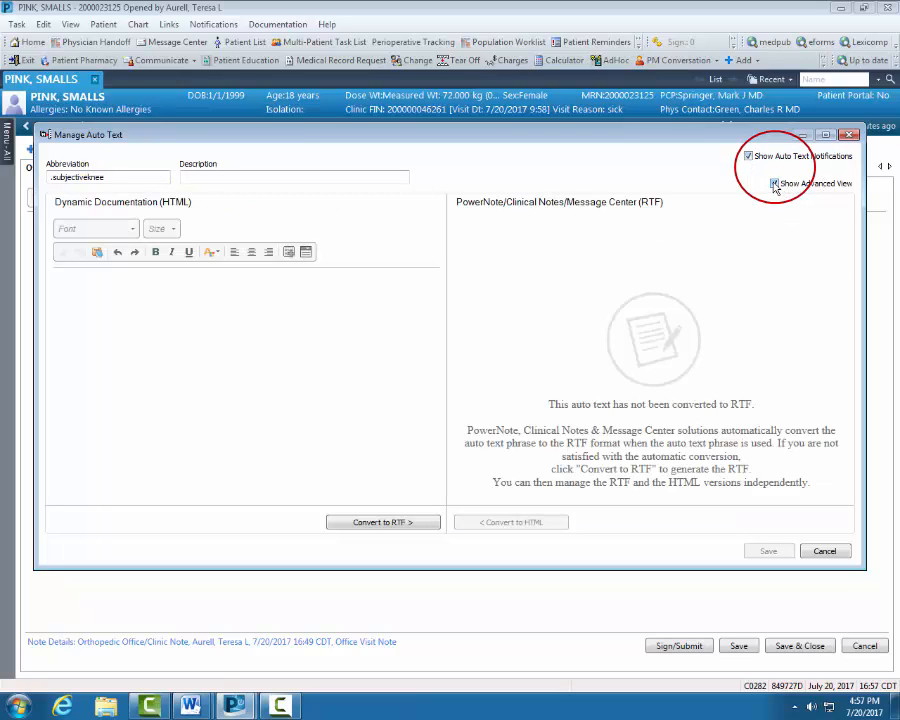
{"action": "left_click", "coordinate": [776, 184]}
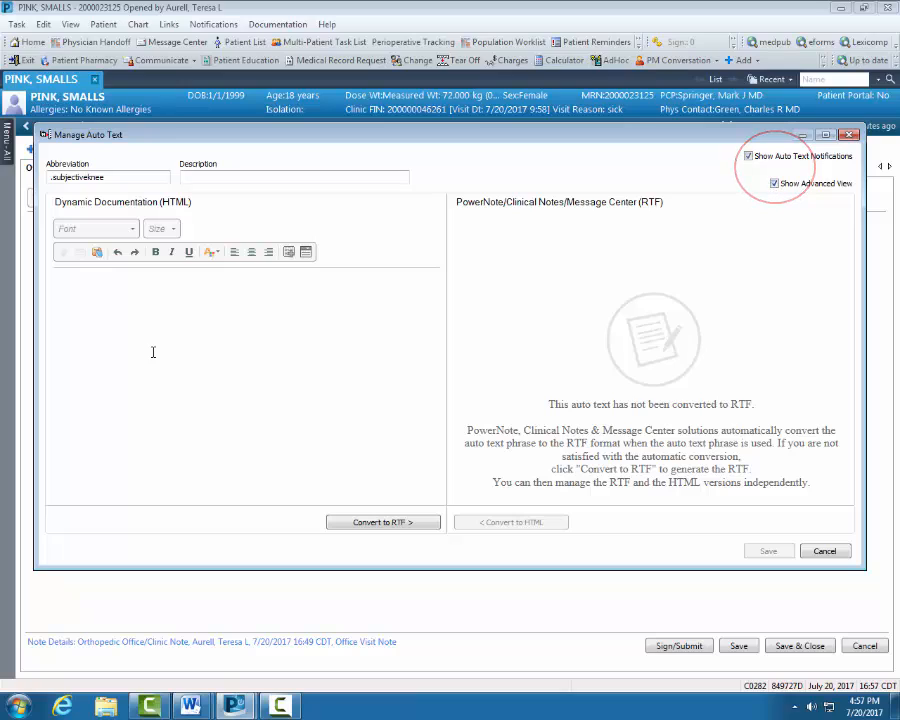
Paste the subjective knee-pain paragraph into the HTML editor body of the phrase
{"action": "left_click", "coordinate": [150, 284]}
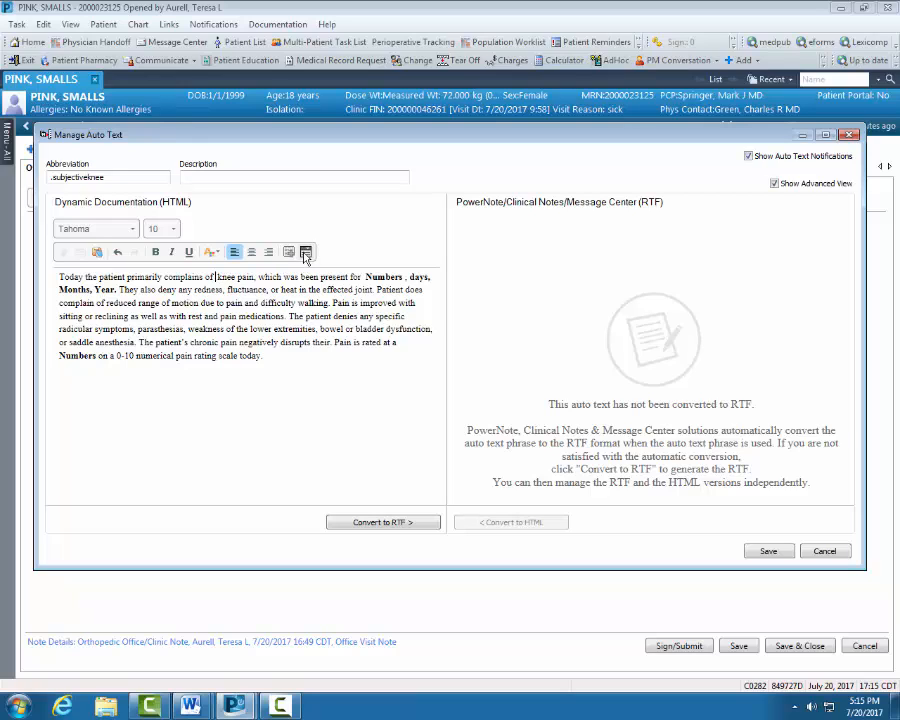
{"action": "mouse_move", "coordinate": [306, 252]}
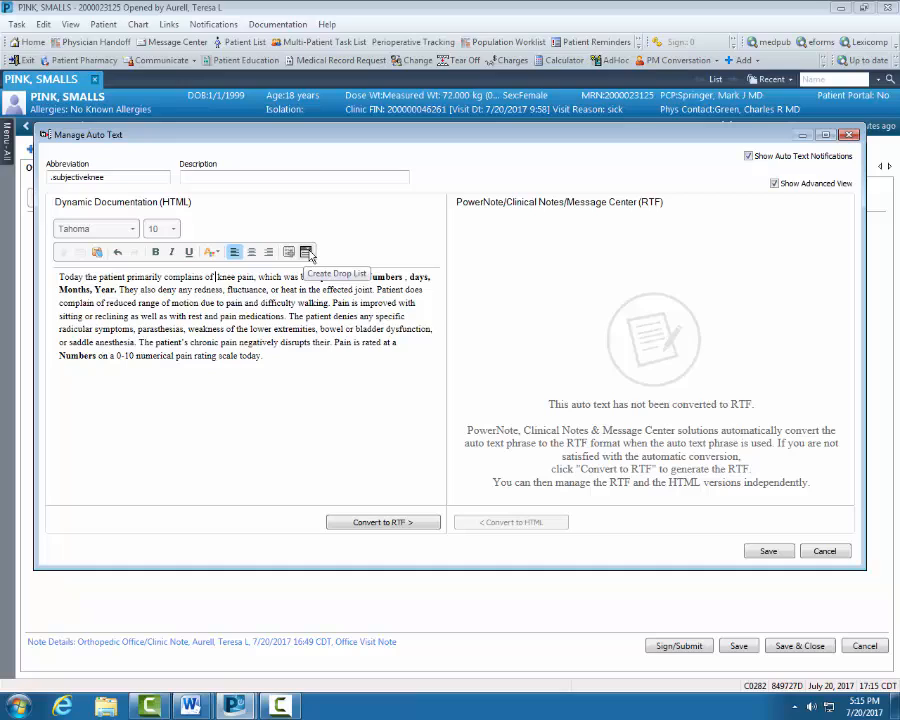
{"action": "left_click", "coordinate": [308, 252]}
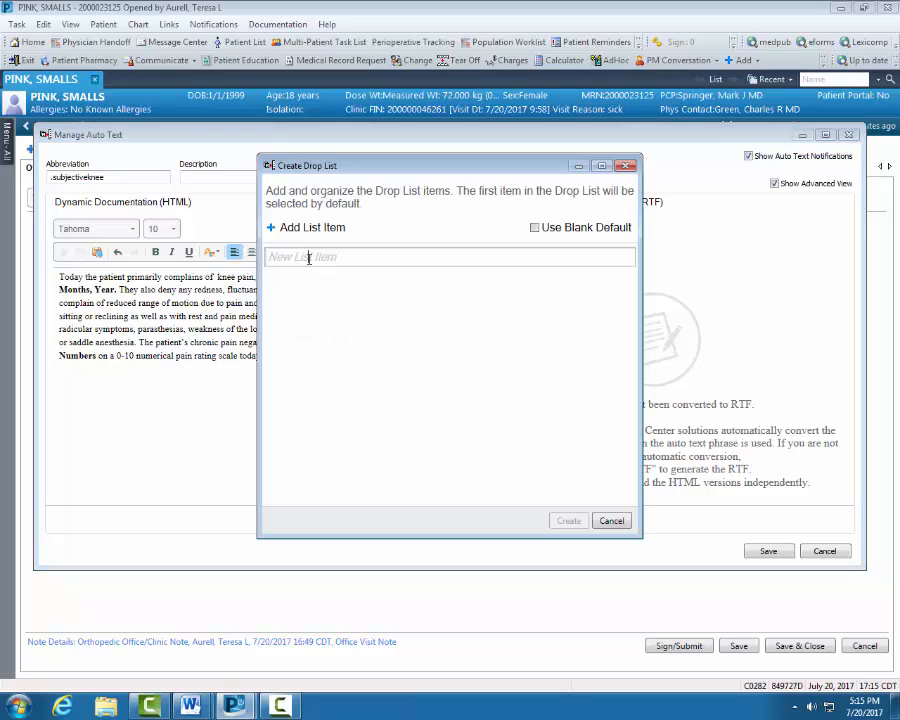
Create a left/right/bilateral drop list with left kept as the default instead of blank
{"action": "left_click", "coordinate": [310, 258]}
{"action": "type", "text": "left"}
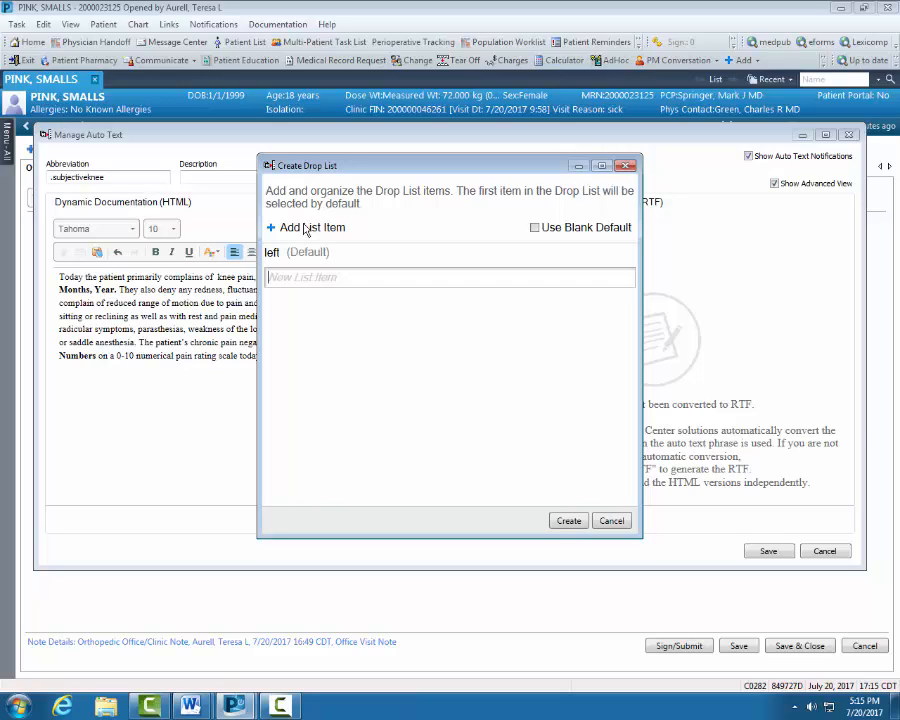
{"action": "type", "text": "right"}
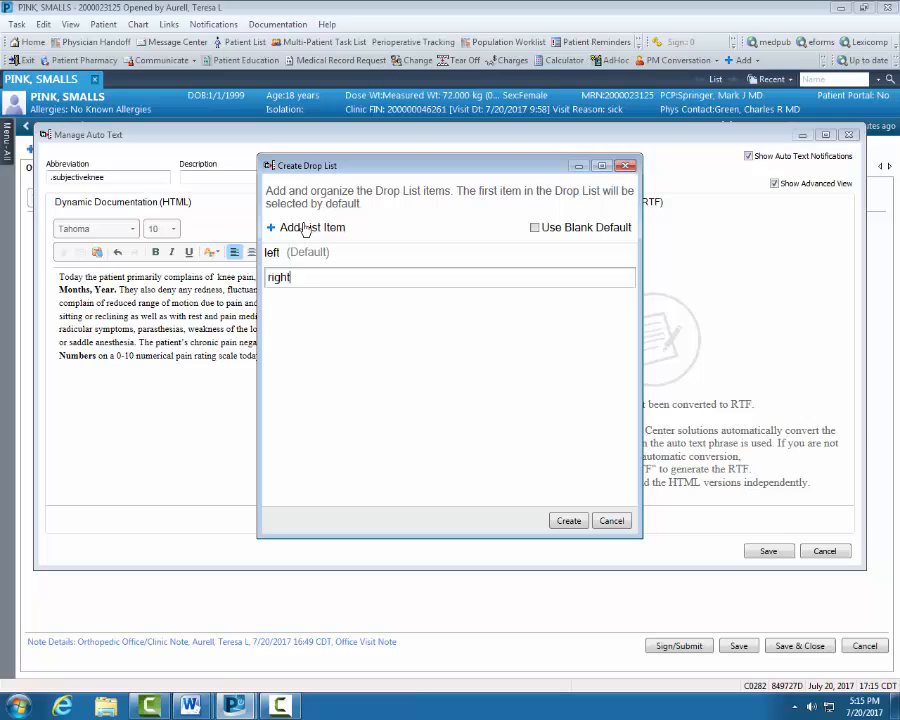
{"action": "type", "text": "bilateral"}
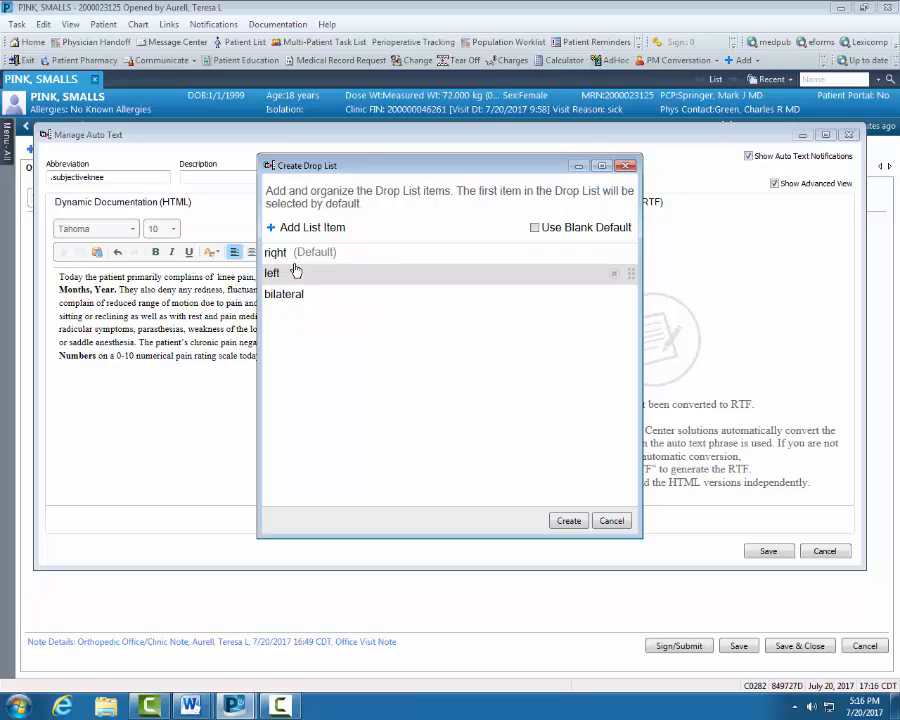
{"action": "mouse_move", "coordinate": [302, 272]}
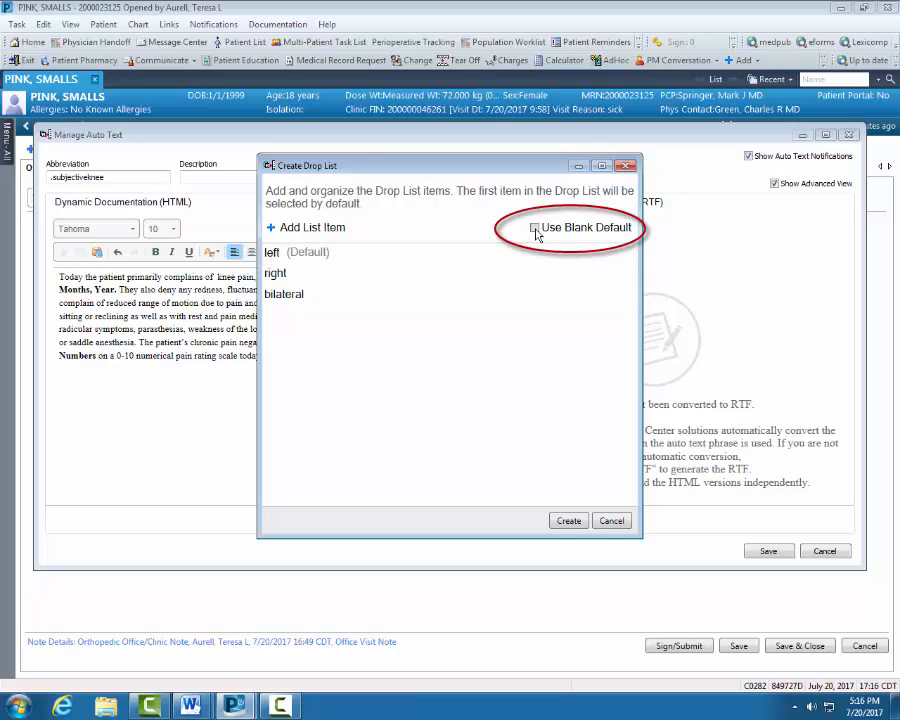
{"action": "left_click", "coordinate": [536, 228]}
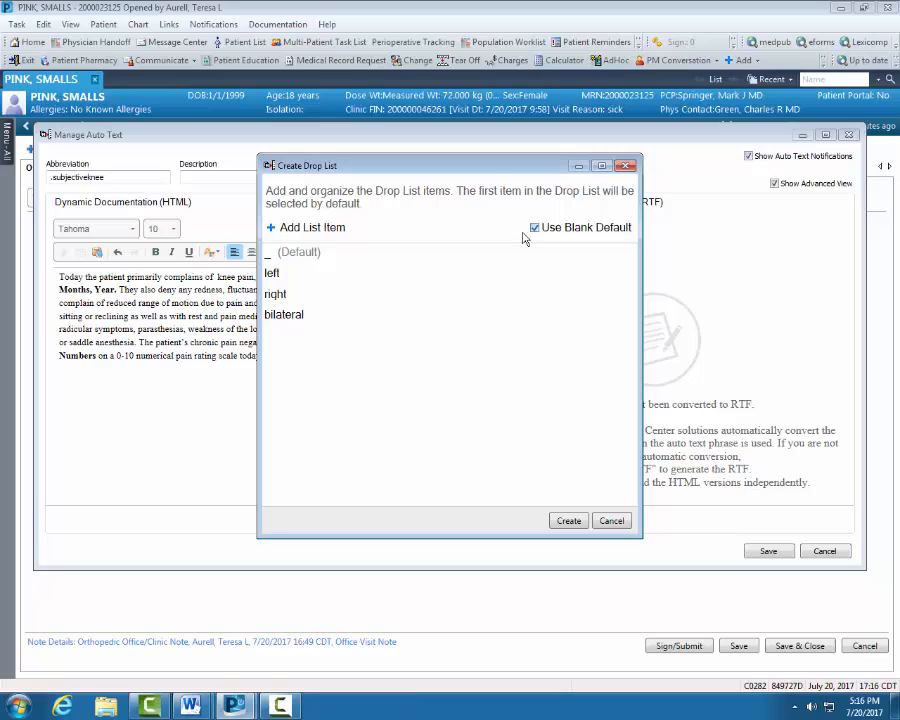
{"action": "left_click", "coordinate": [532, 228]}
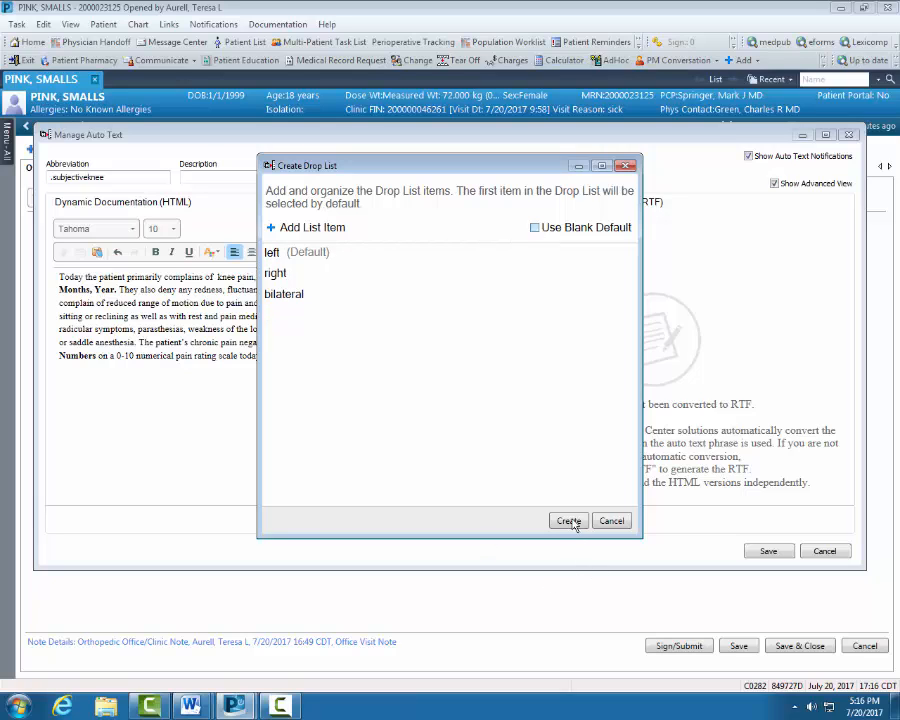
{"action": "left_click", "coordinate": [568, 520]}
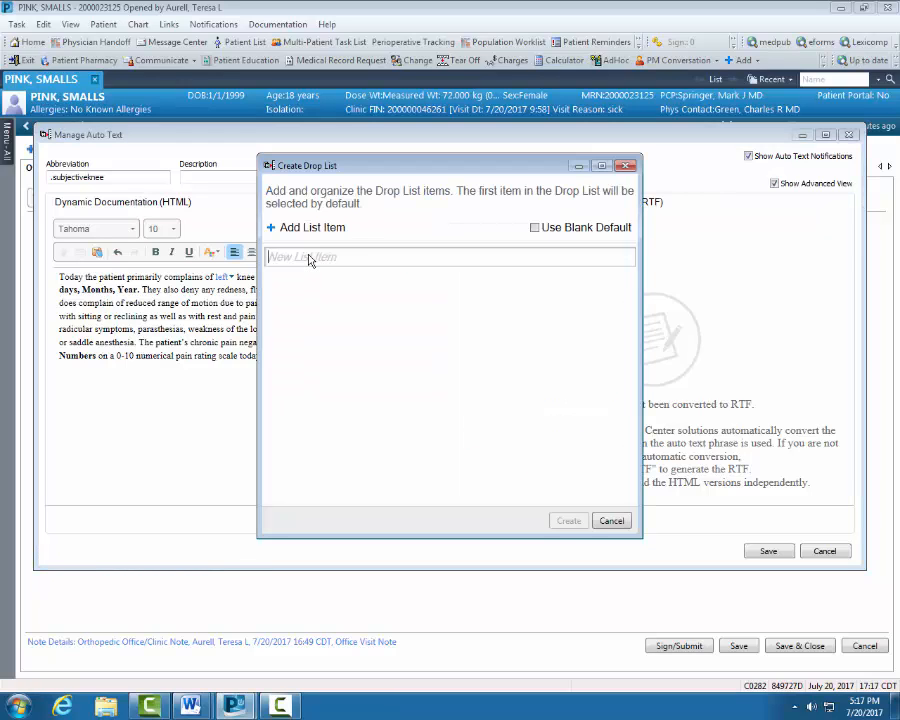
Add the numeric choices 0 through 5 as list items for the pain-duration drop list
{"action": "type", "text": "p"}
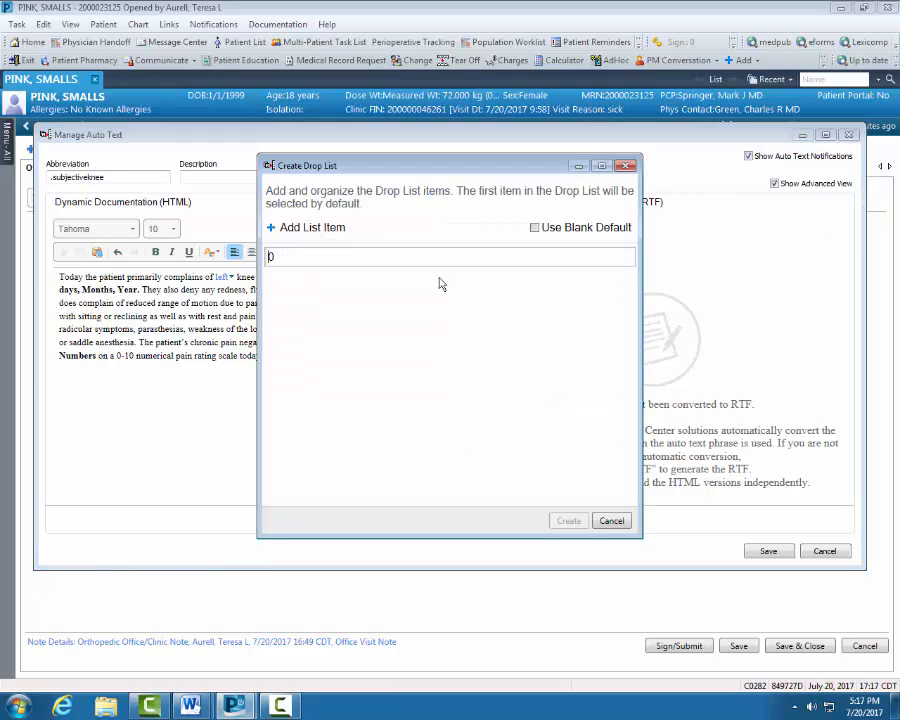
{"action": "left_click", "coordinate": [306, 228]}
{"action": "type", "text": "4"}
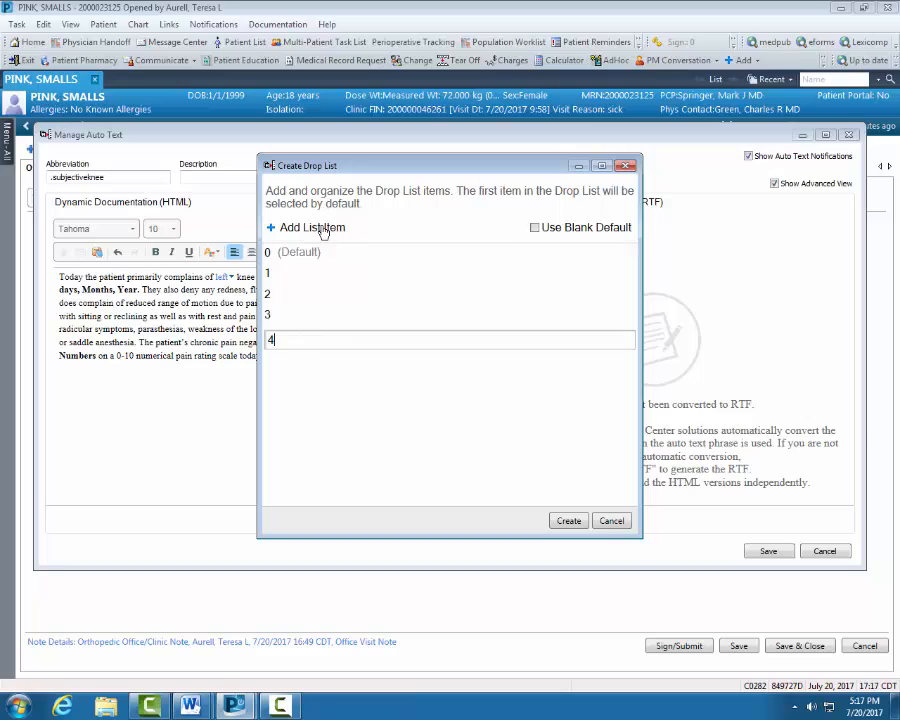
{"action": "left_click", "coordinate": [308, 228]}
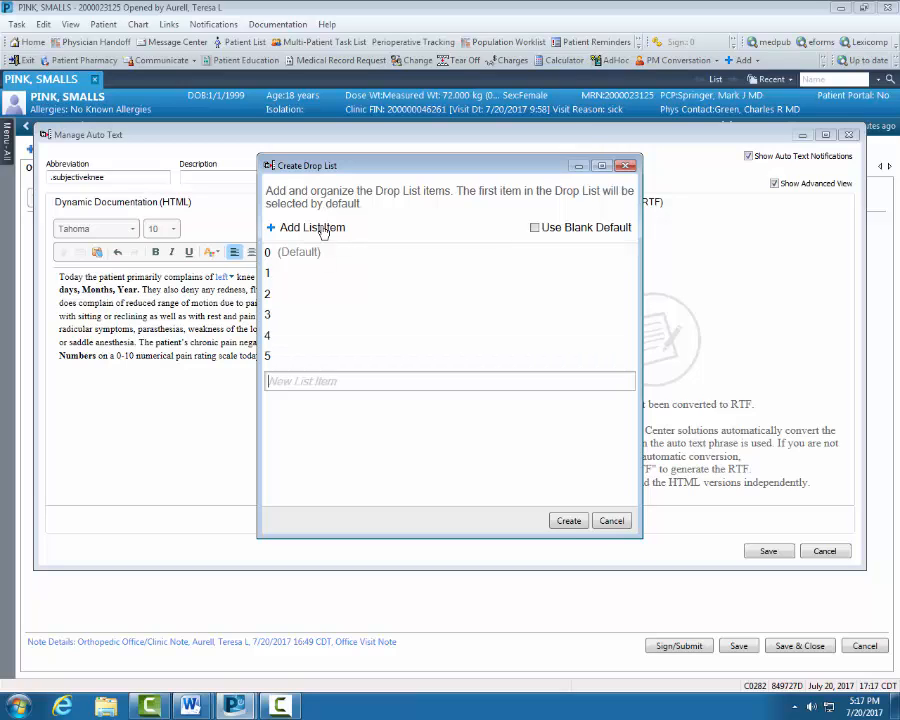
{"action": "left_click", "coordinate": [312, 228]}
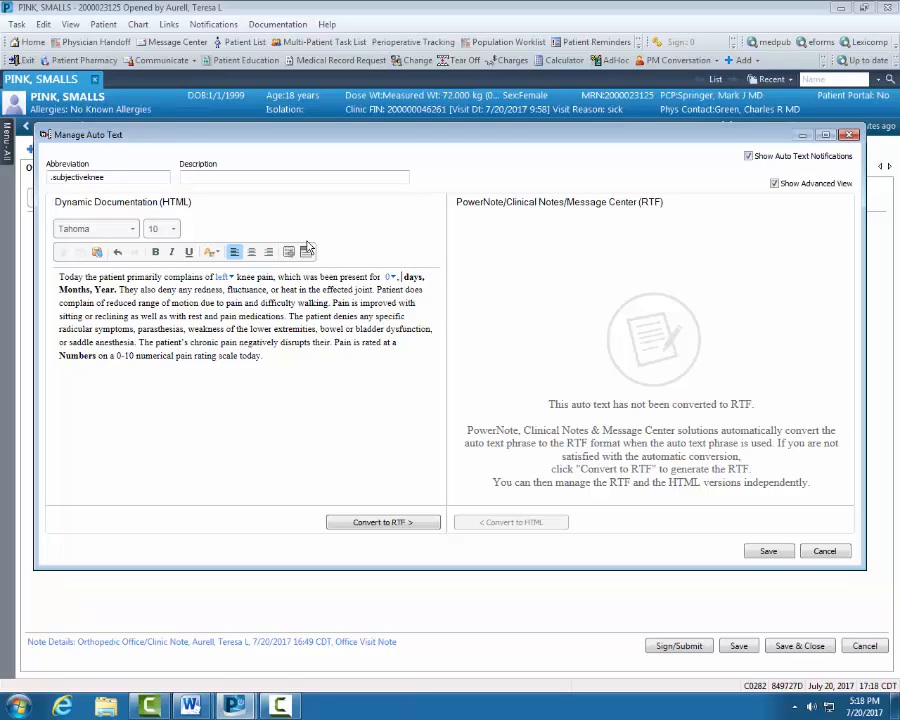
{"action": "mouse_move", "coordinate": [308, 252]}
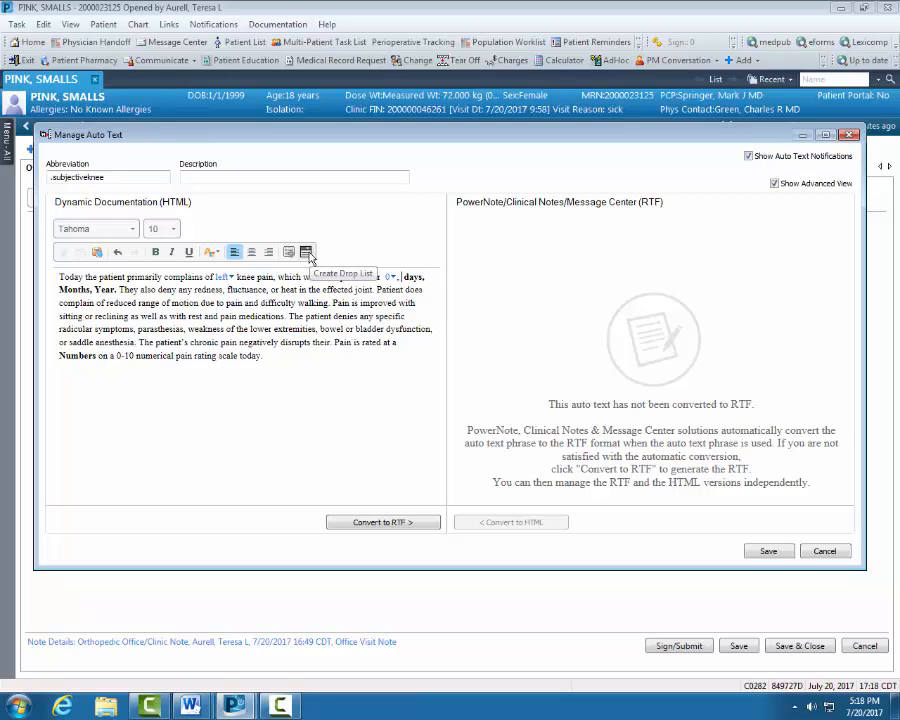
Turn the duration words into a drop list with items days, months and years
{"action": "left_click", "coordinate": [304, 252]}
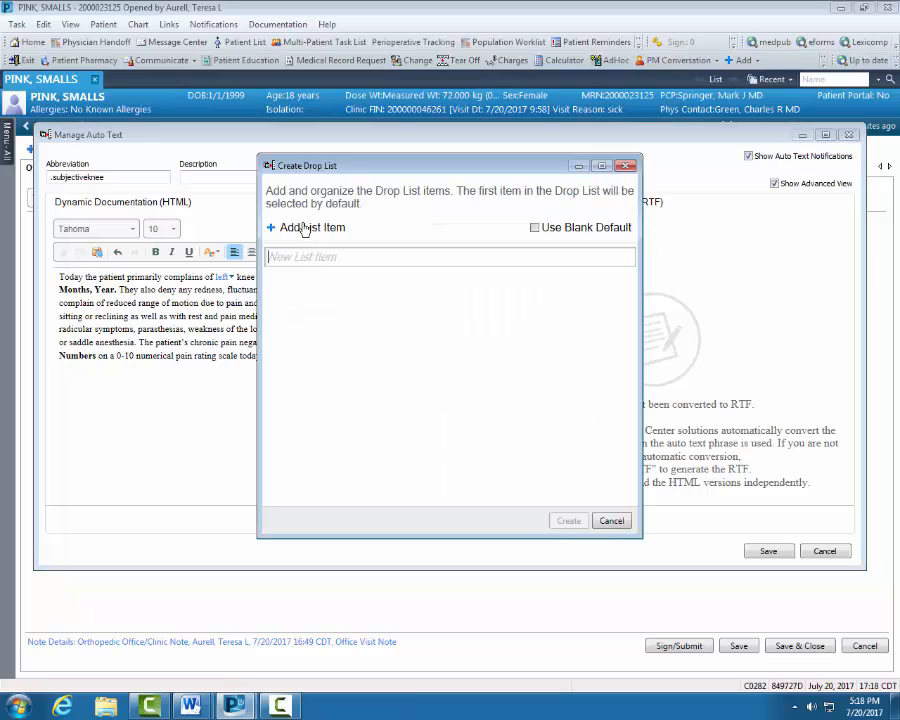
{"action": "left_click", "coordinate": [450, 256]}
{"action": "type", "text": "days"}
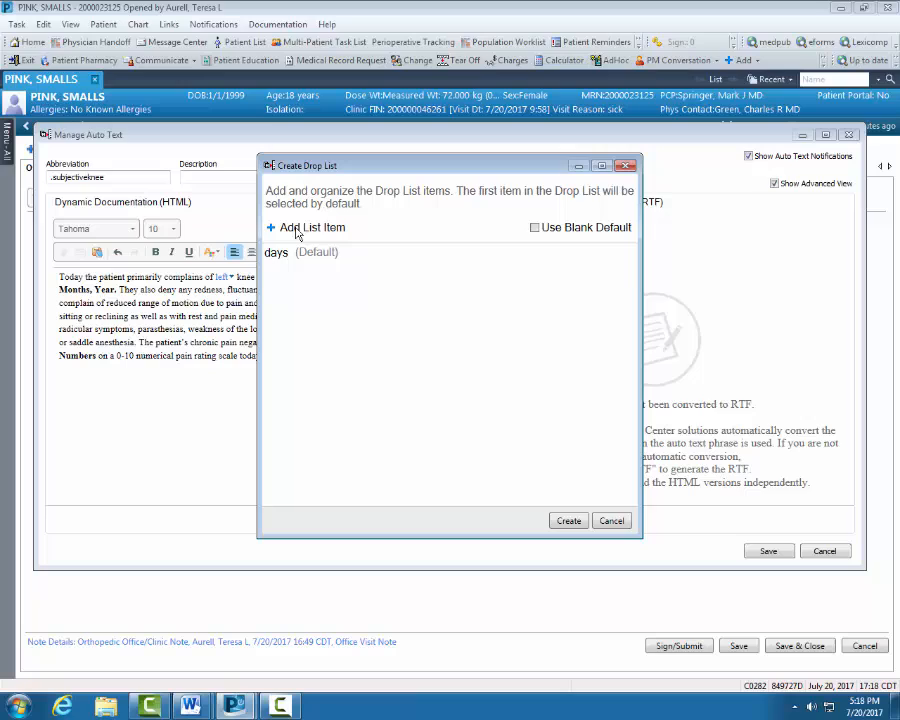
{"action": "type", "text": "m"}
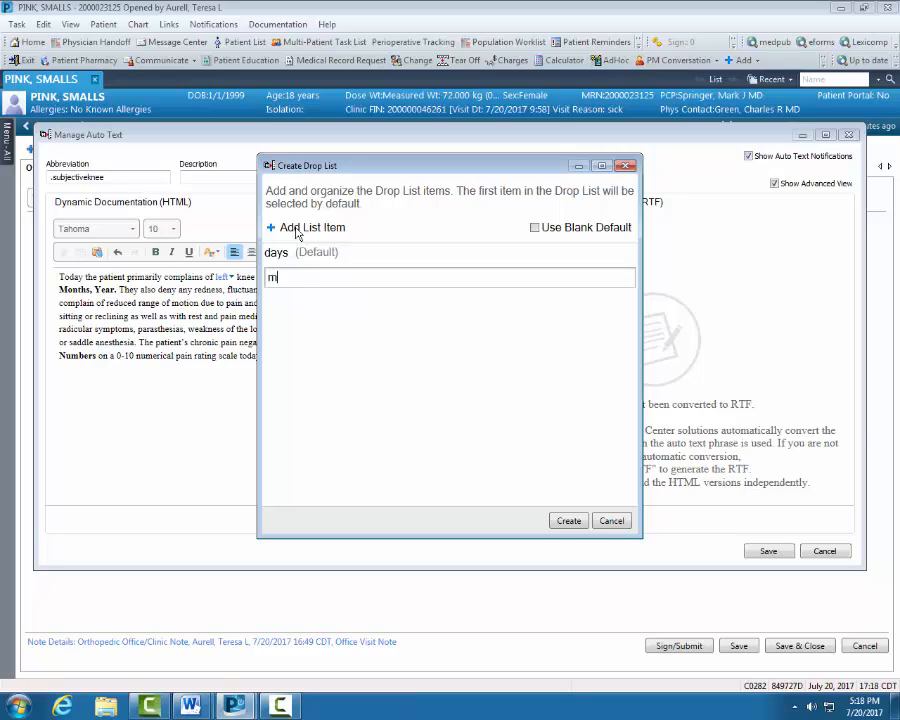
{"action": "type", "text": "onths"}
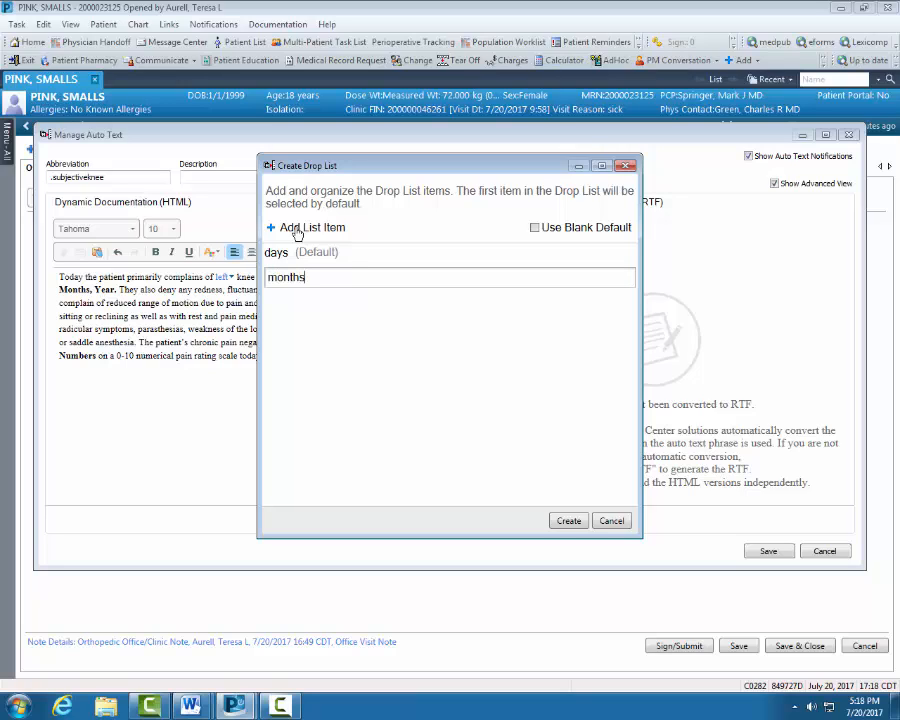
{"action": "left_click", "coordinate": [290, 228]}
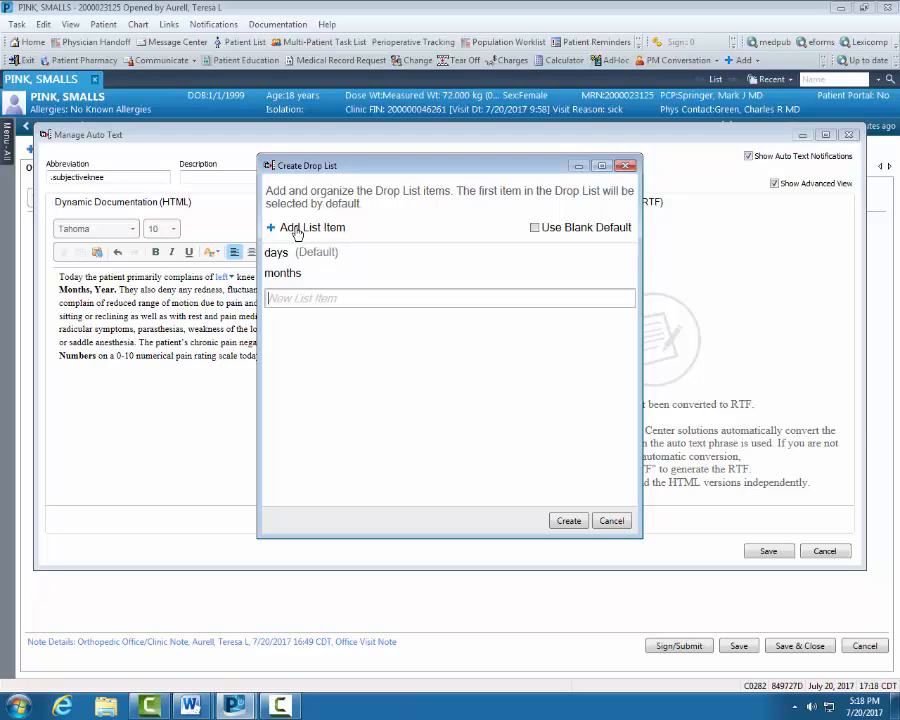
{"action": "type", "text": "years"}
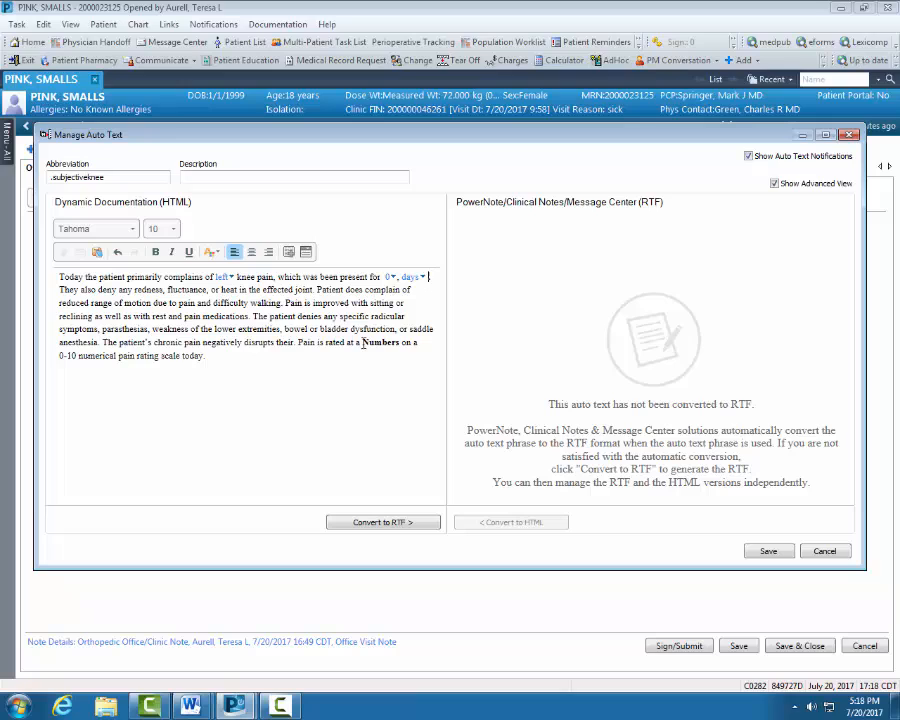
Replace the Numbers placeholder with a pain-score drop list defaulting to 0
{"action": "double_click", "coordinate": [386, 342]}
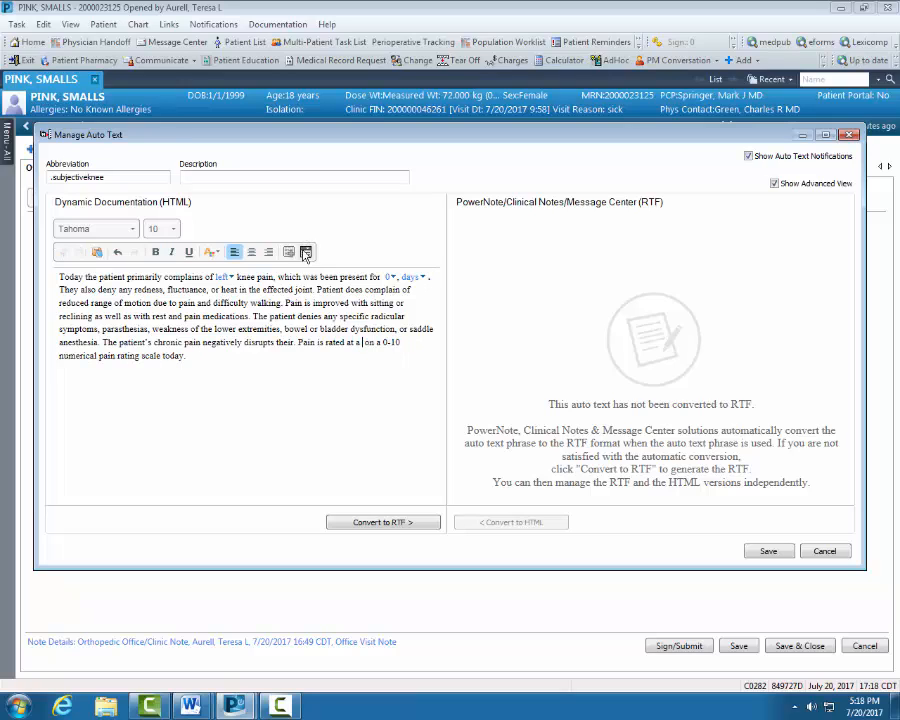
{"action": "left_click", "coordinate": [306, 252]}
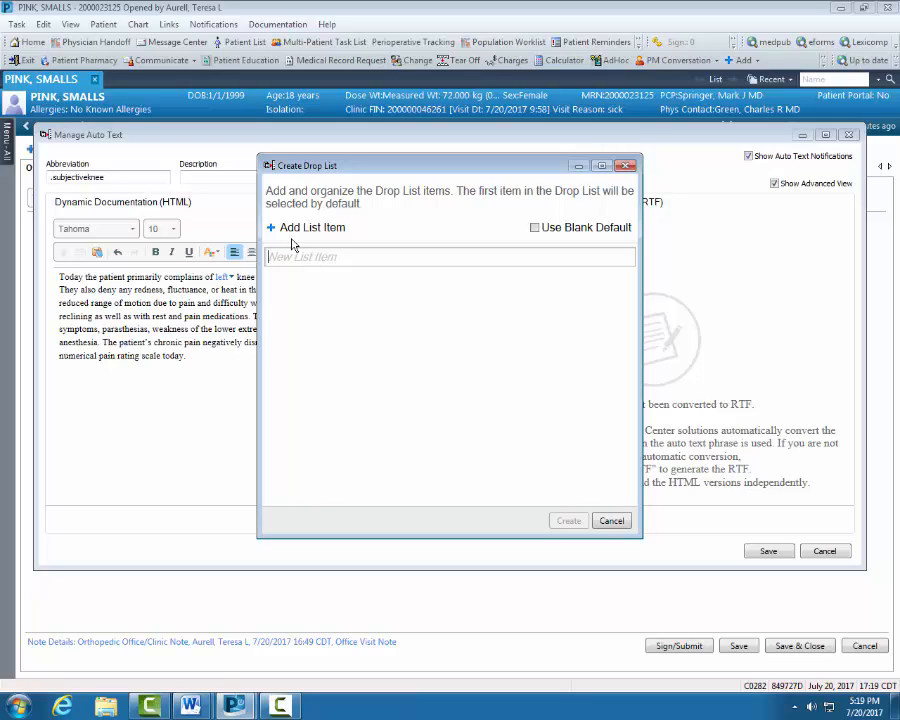
{"action": "type", "text": "0 on a 0-10"}
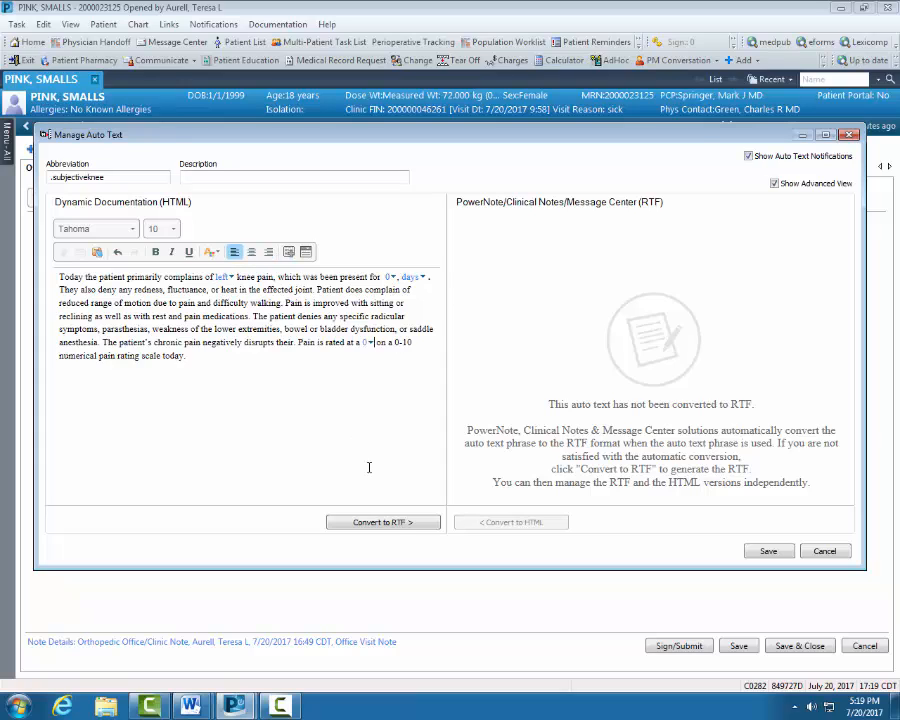
{"action": "left_click", "coordinate": [384, 522]}
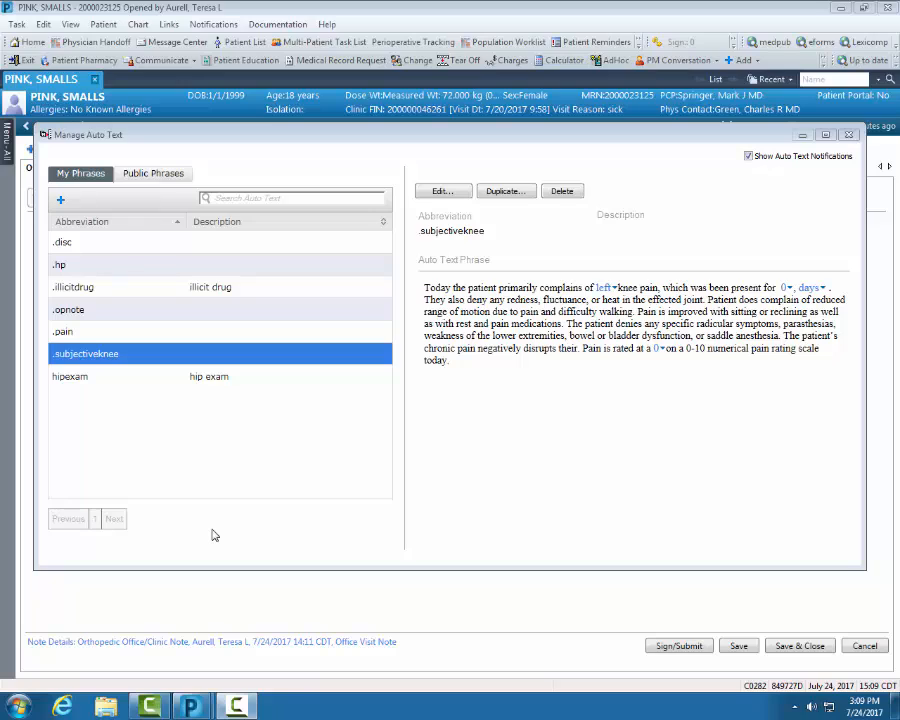
{"action": "mouse_move", "coordinate": [104, 358]}
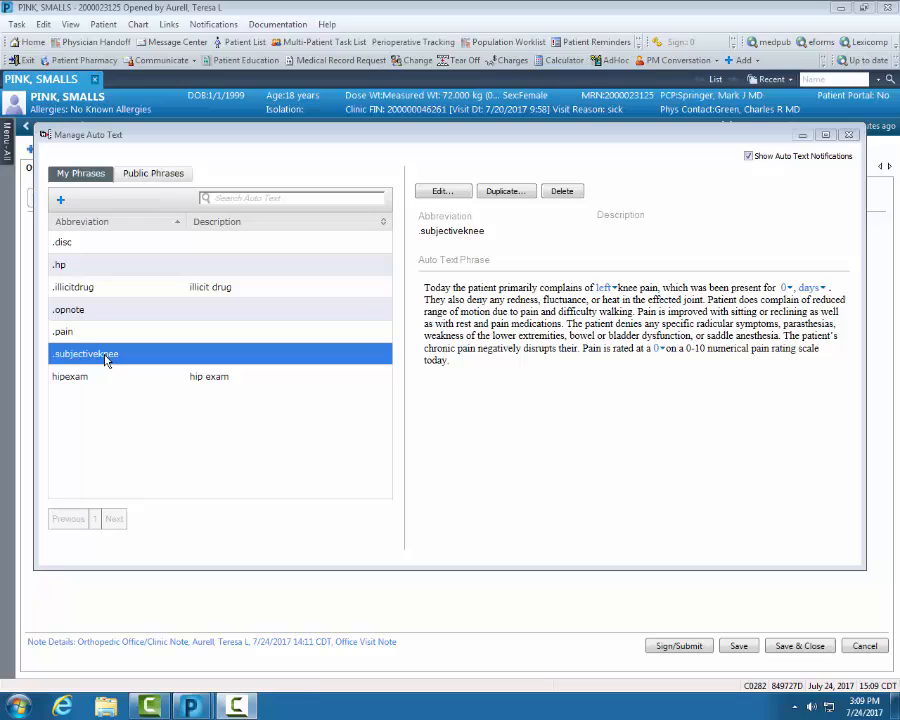
{"action": "mouse_move", "coordinate": [504, 198]}
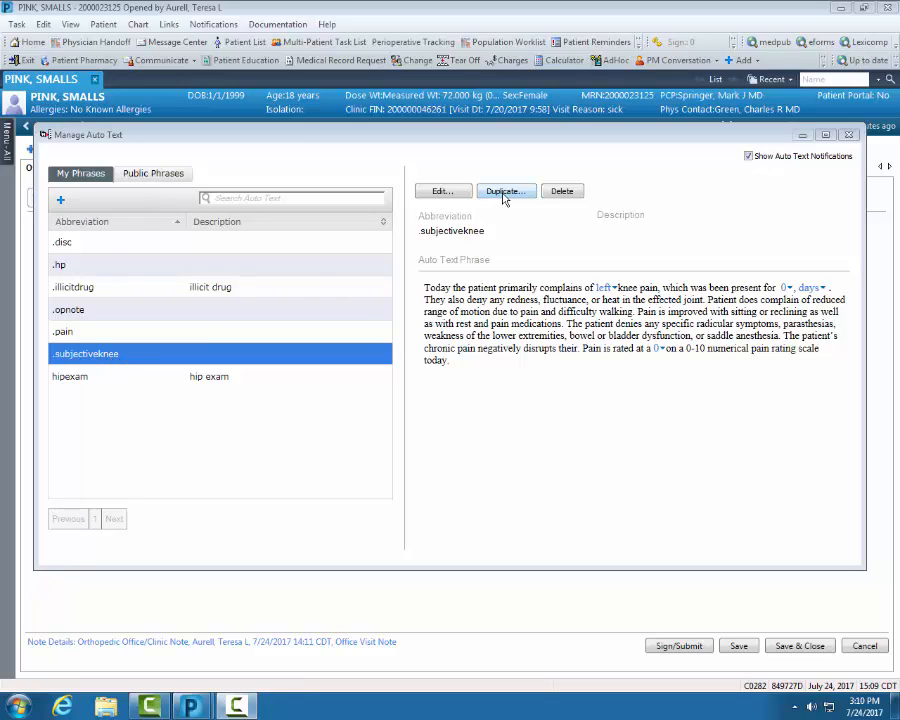
Duplicate the knee phrase as subjectivehip, change knee to hip in the text, and save it
{"action": "left_click", "coordinate": [504, 192]}
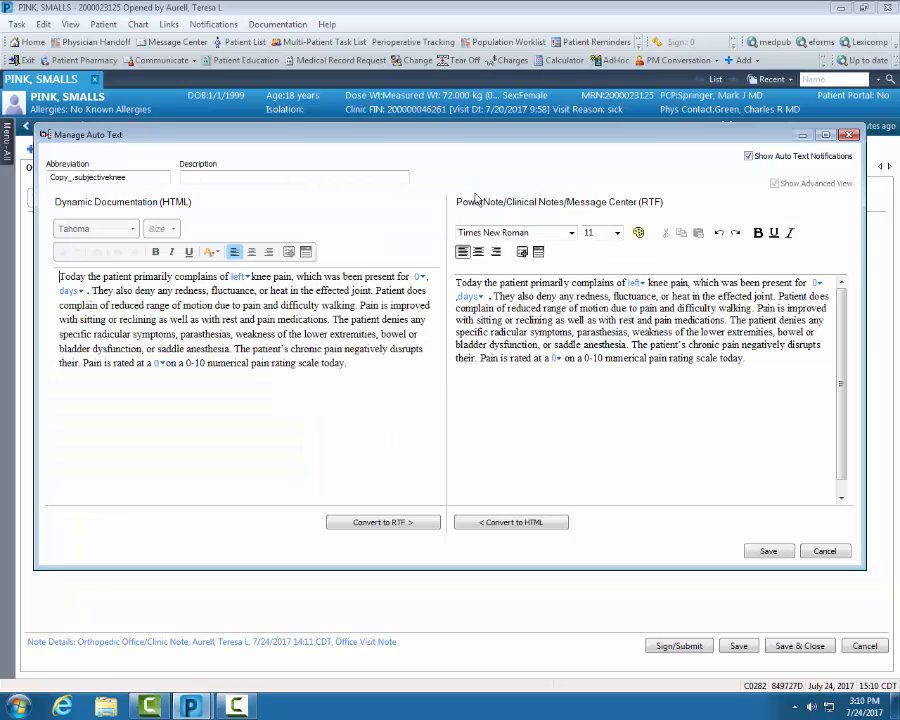
{"action": "double_click", "coordinate": [60, 176]}
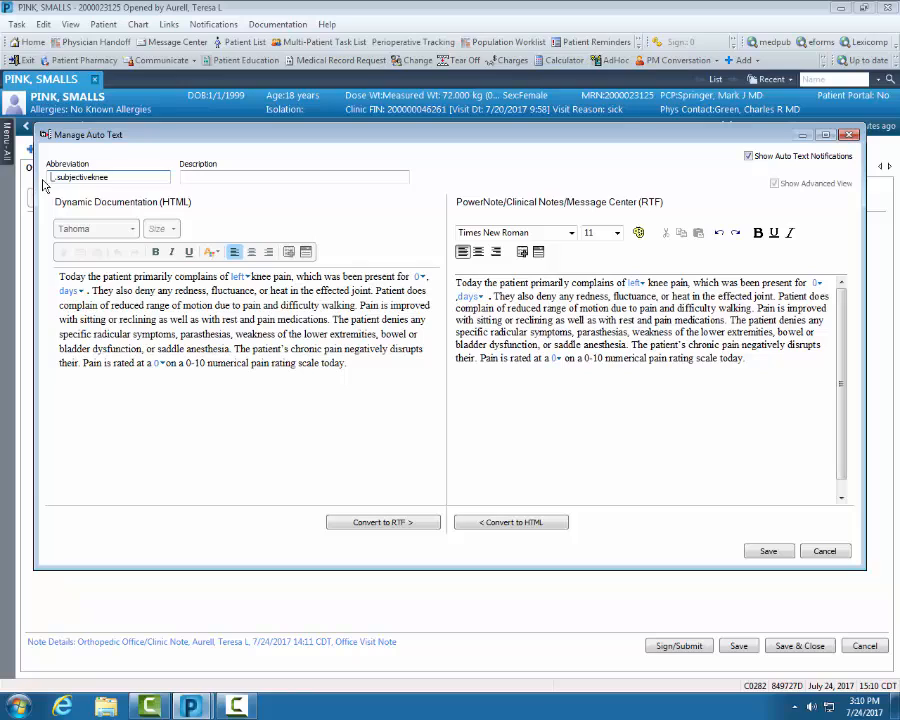
{"action": "left_click", "coordinate": [110, 176]}
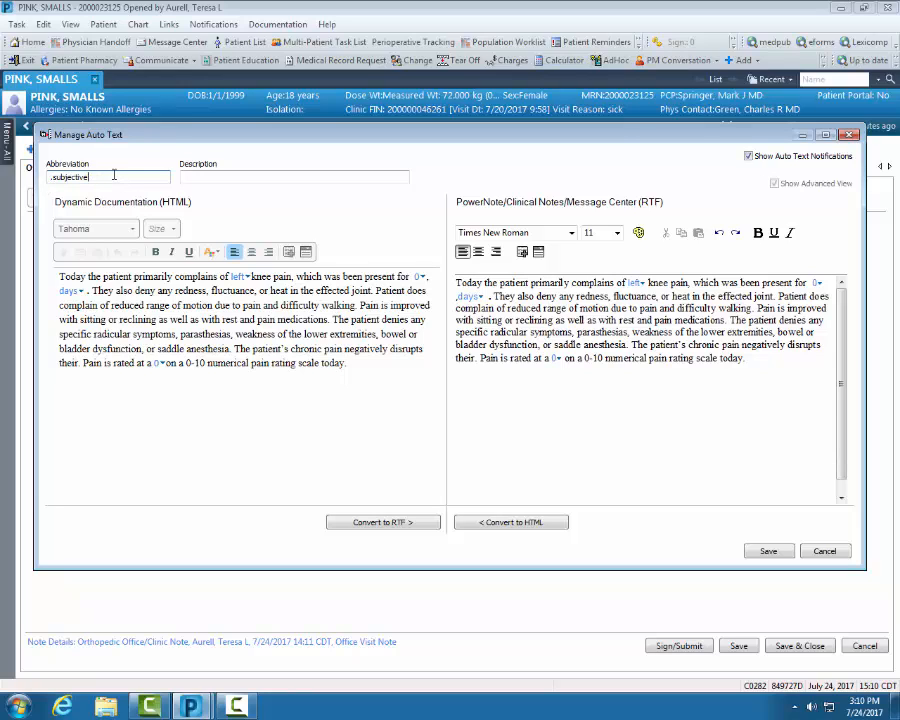
{"action": "type", "text": "jo"}
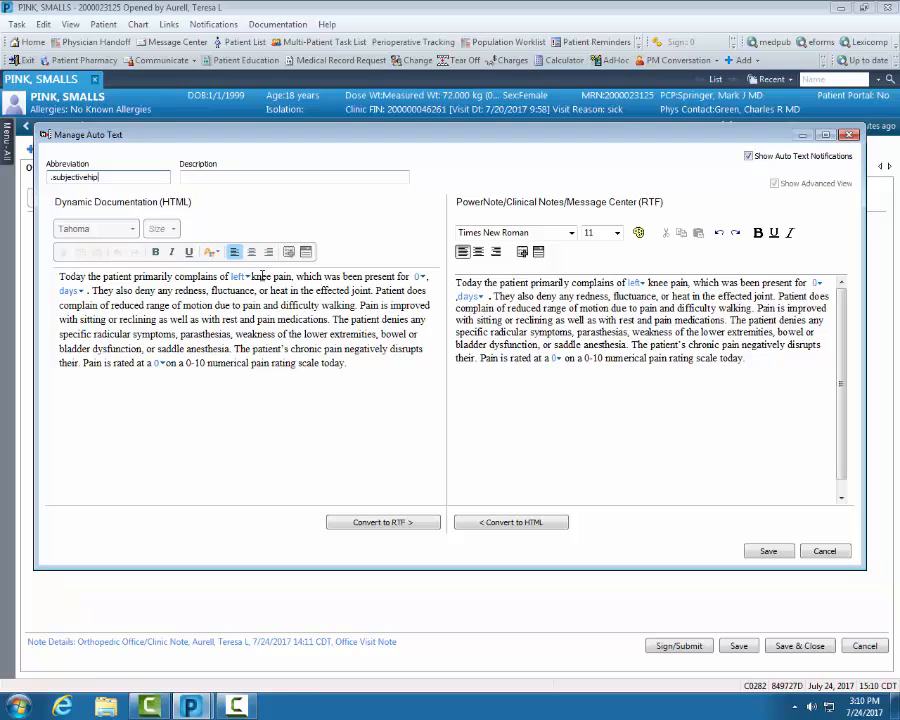
{"action": "double_click", "coordinate": [262, 276]}
{"action": "type", "text": "hip"}
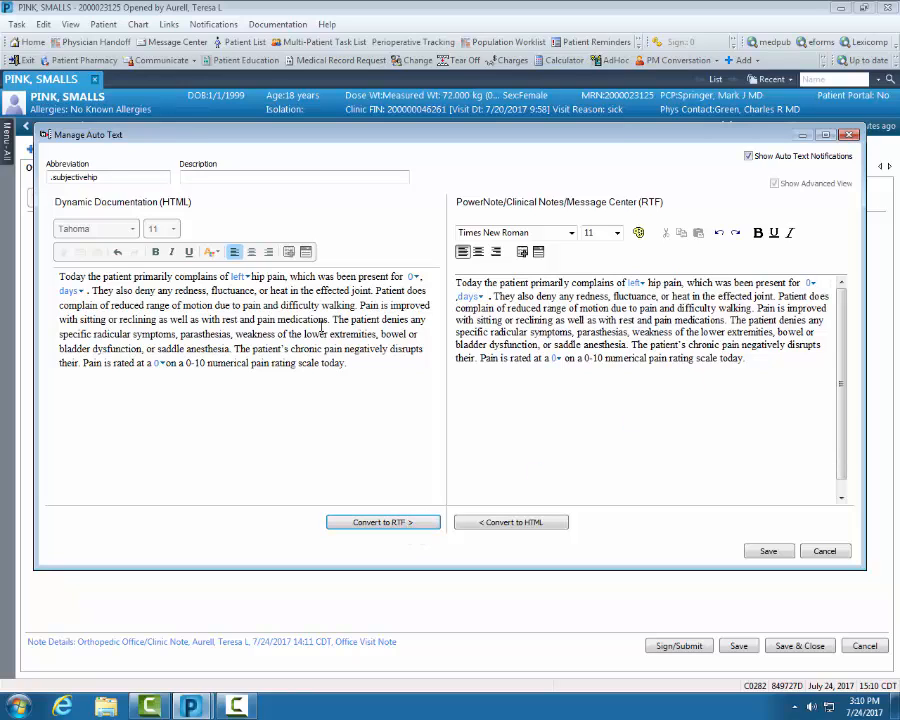
{"action": "mouse_move", "coordinate": [744, 436]}
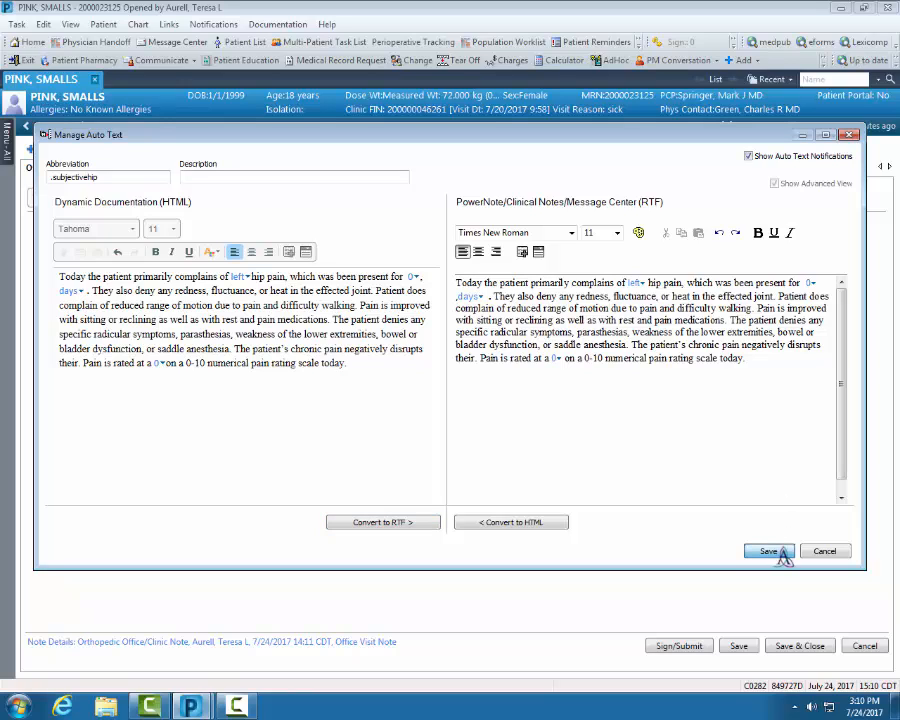
{"action": "left_click", "coordinate": [766, 552]}
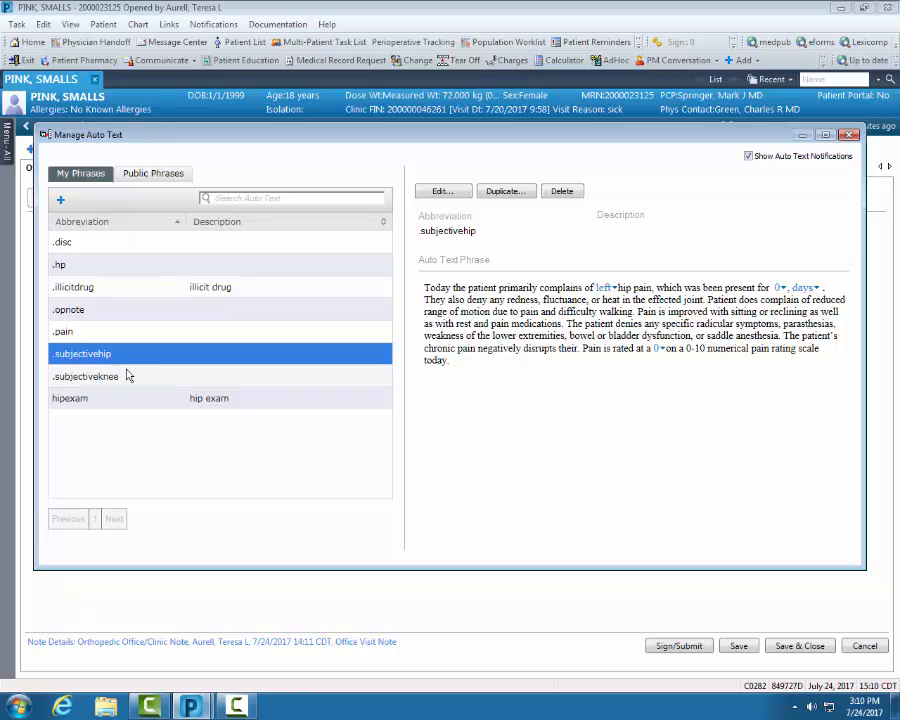
{"action": "mouse_move", "coordinate": [128, 376]}
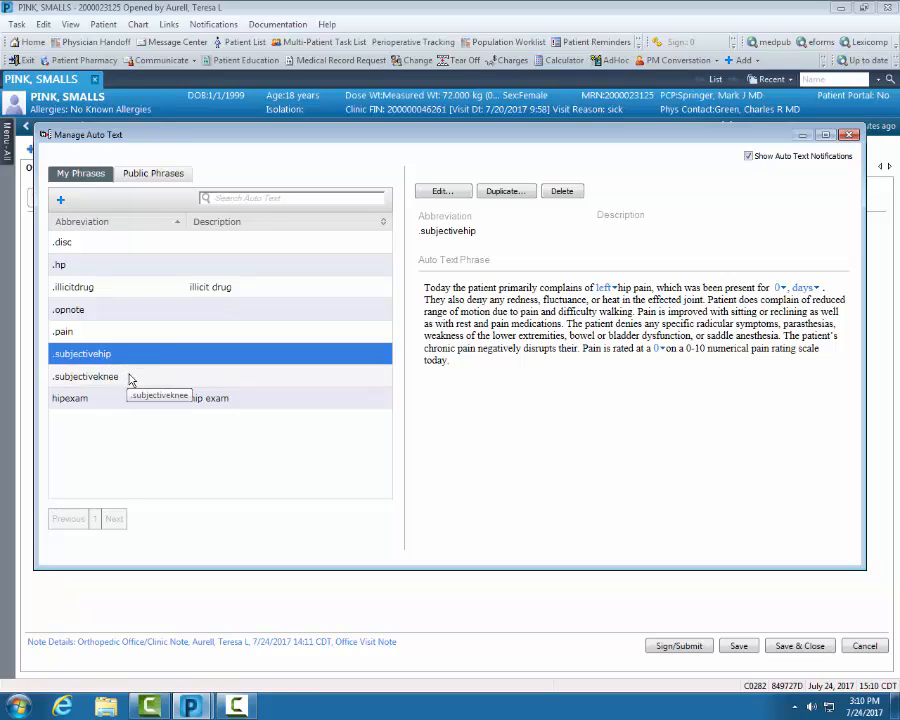
{"action": "mouse_move", "coordinate": [440, 192]}
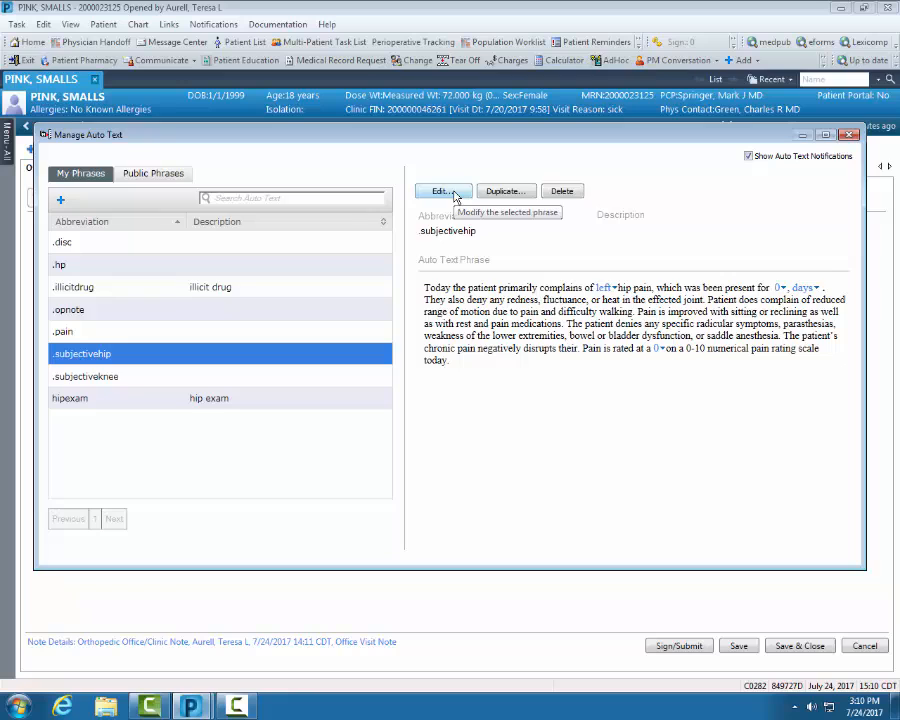
{"action": "left_click", "coordinate": [440, 190]}
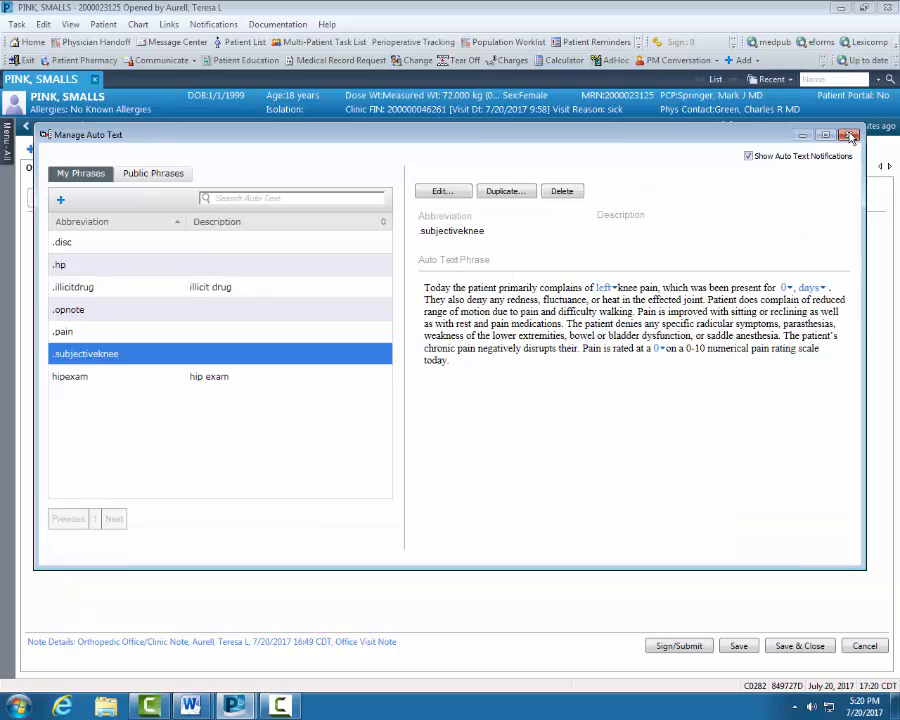
Close Manage Auto Text and enter .su in History of Present Illness to list matching phrases
{"action": "left_click", "coordinate": [848, 136]}
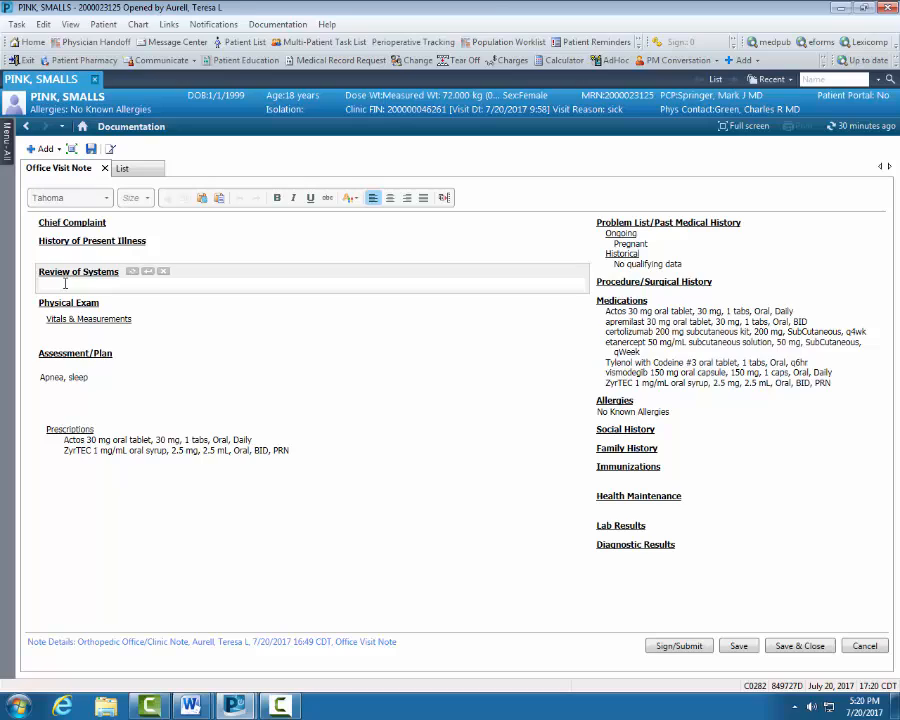
{"action": "left_click", "coordinate": [92, 240]}
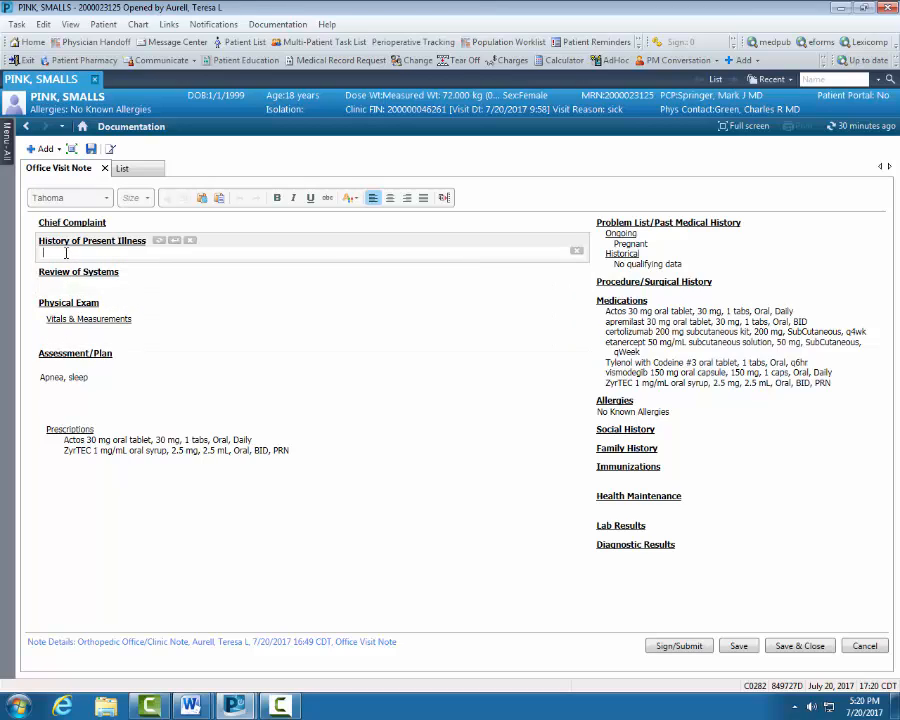
{"action": "type", "text": ".su"}
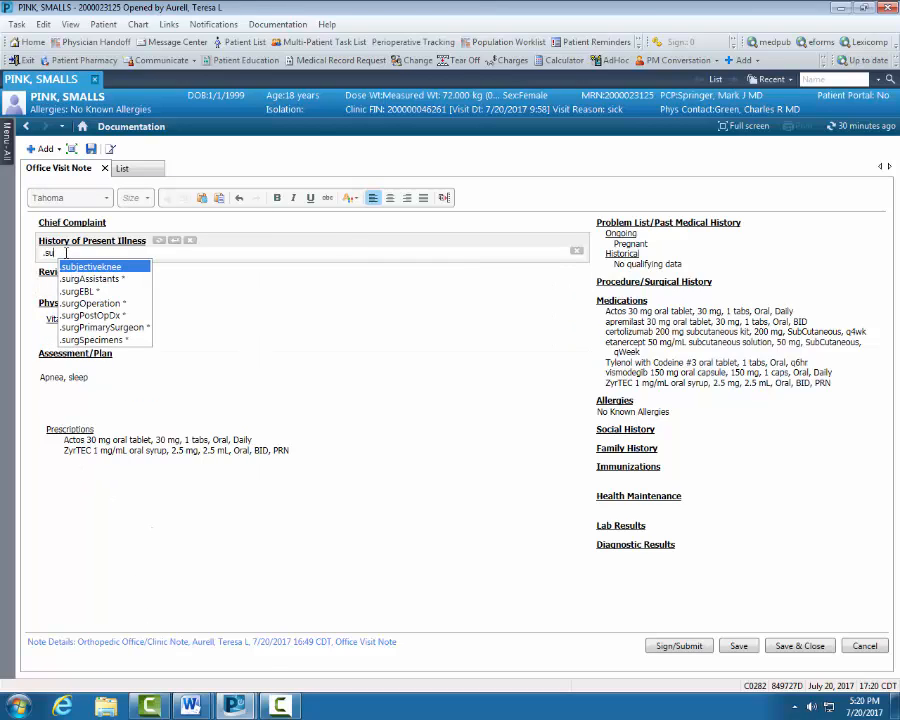